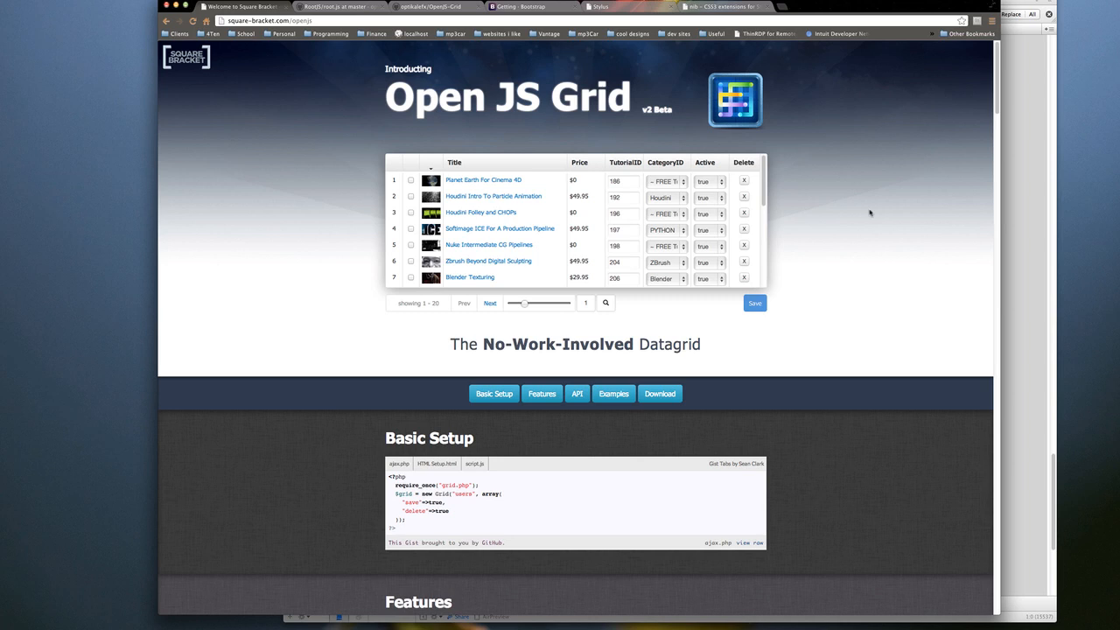
- Scroll past Features, Download and Examples to the JavaScript and PHP Grid API tables
{"action": "scroll", "scroll_direction": "down", "scroll_amount": 3}
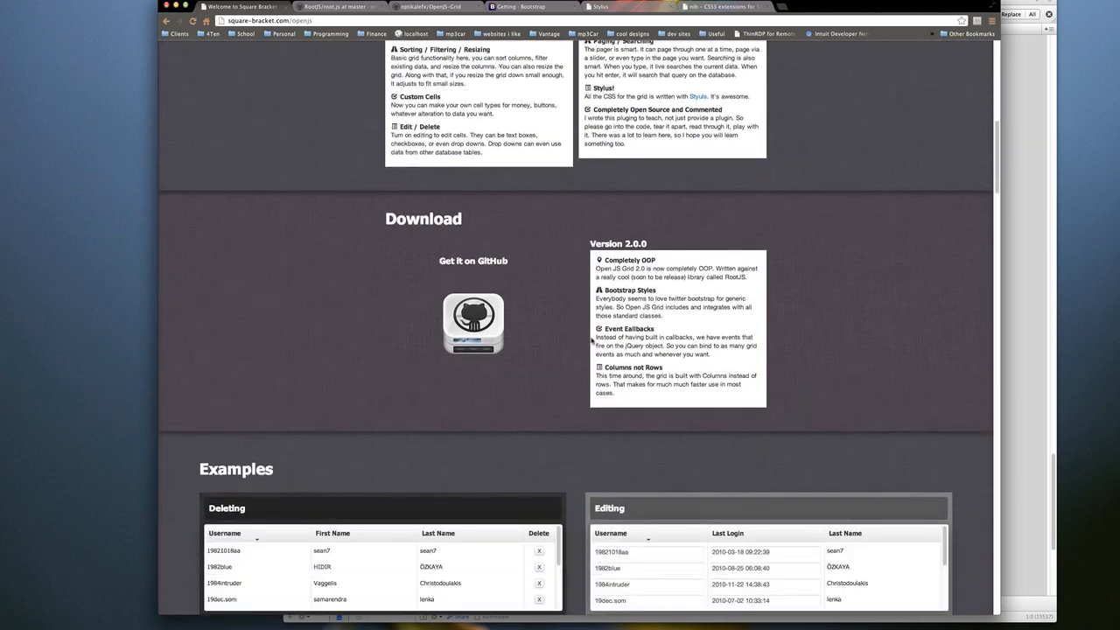
{"action": "scroll", "scroll_direction": "down", "scroll_amount": 3}
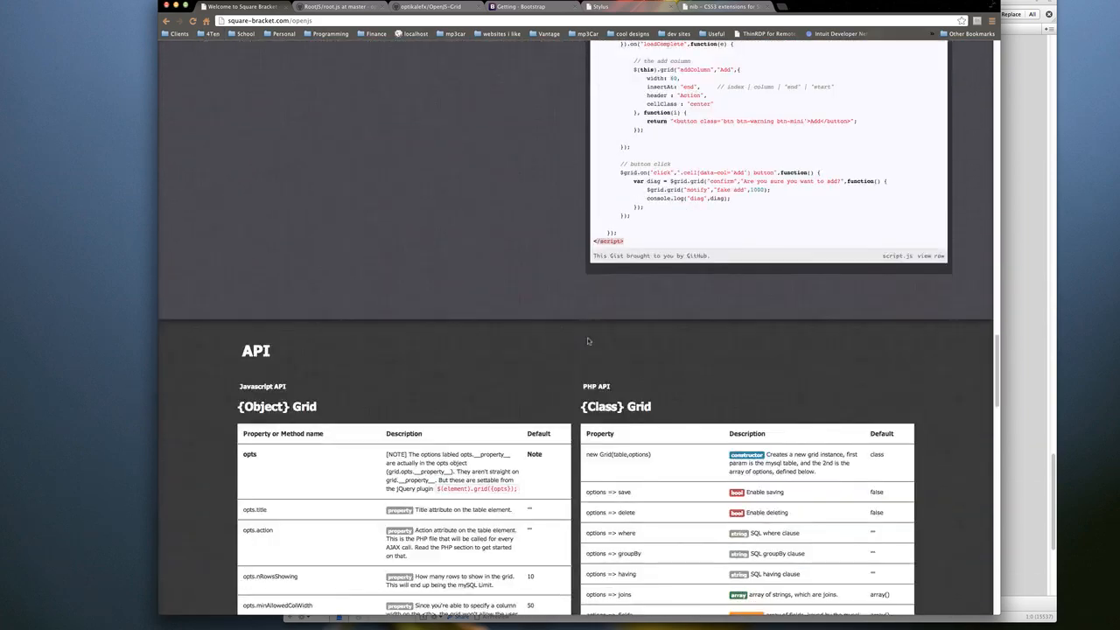
{"action": "scroll", "scroll_direction": "down", "scroll_amount": 3}
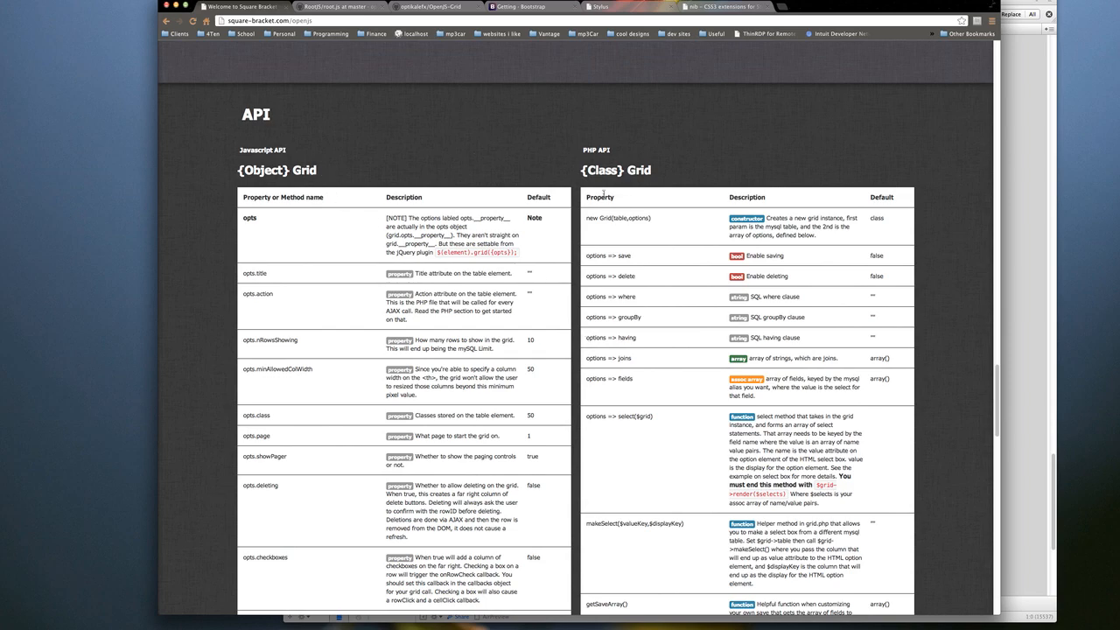
{"action": "scroll", "scroll_direction": "down", "scroll_amount": 3}
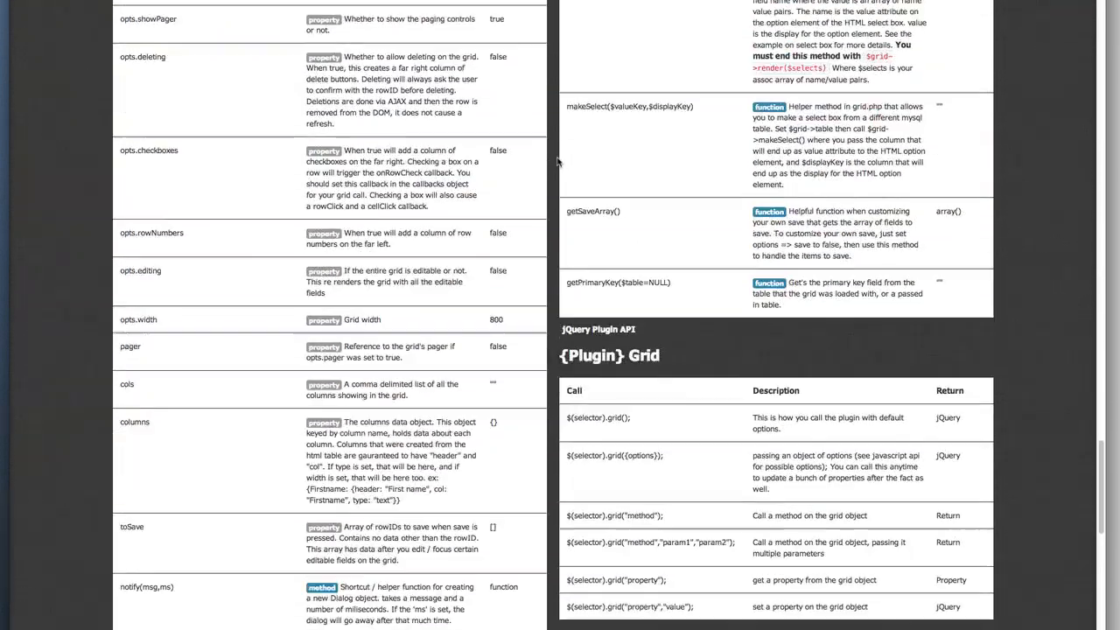
{"action": "scroll", "scroll_direction": "down", "scroll_amount": 3}
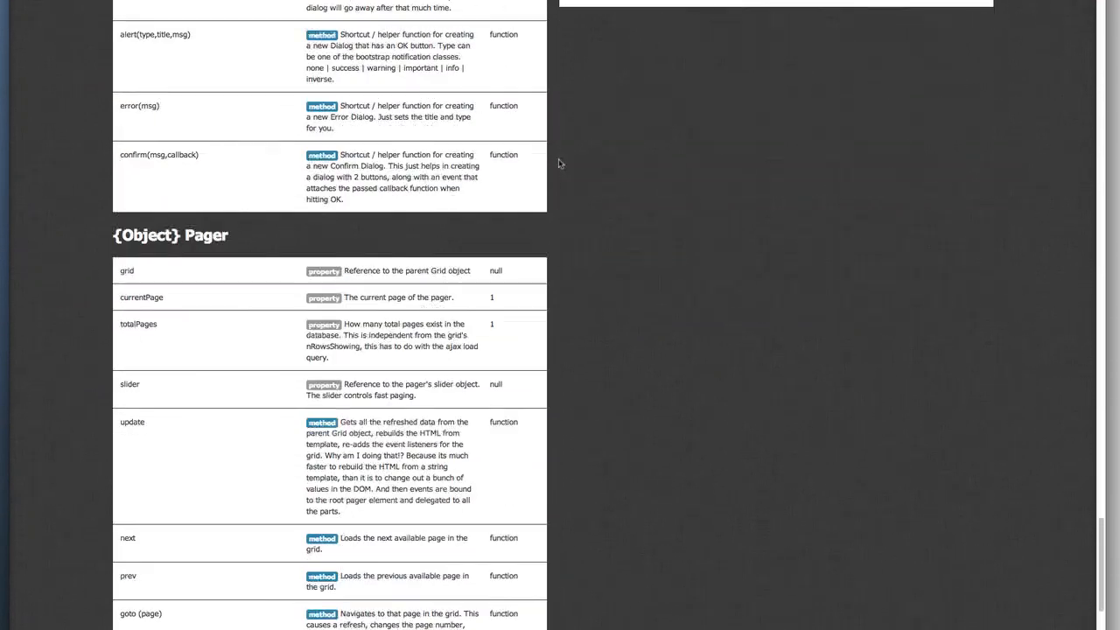
{"action": "scroll", "scroll_direction": "down", "scroll_amount": 3}
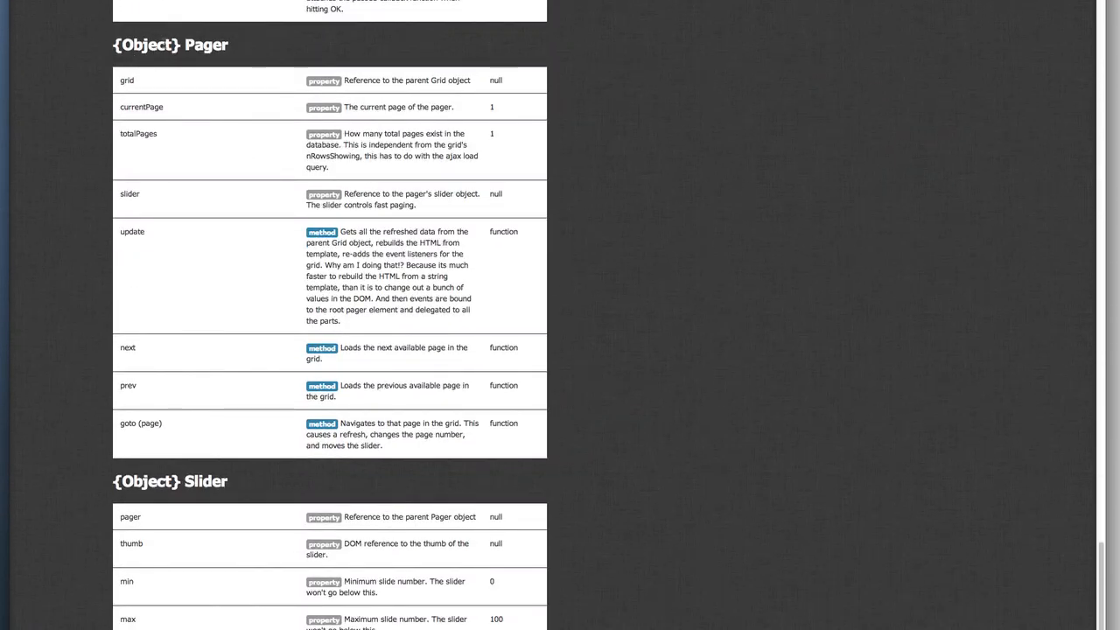
{"action": "scroll", "scroll_direction": "down", "scroll_amount": 3}
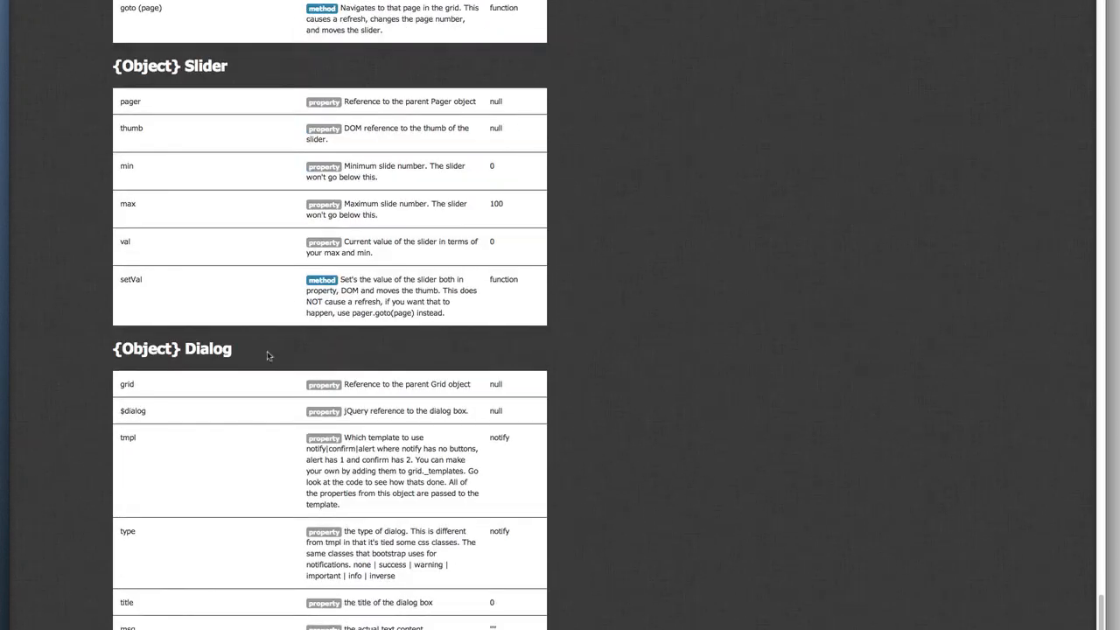
{"action": "scroll", "scroll_direction": "up", "scroll_amount": 3}
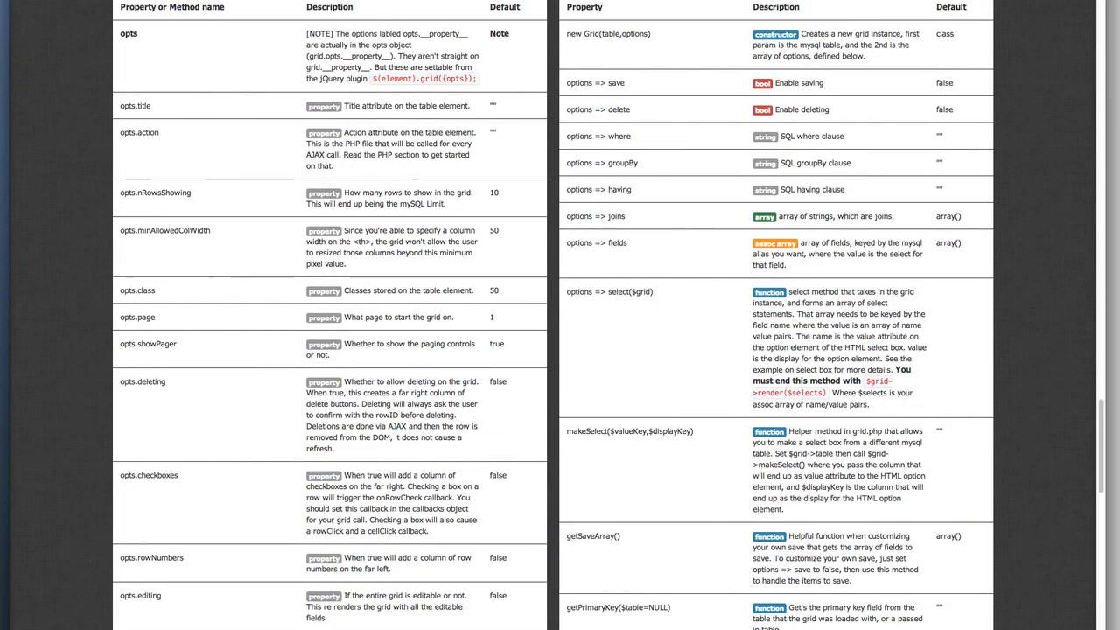
{"action": "scroll", "scroll_direction": "up", "scroll_amount": 3}
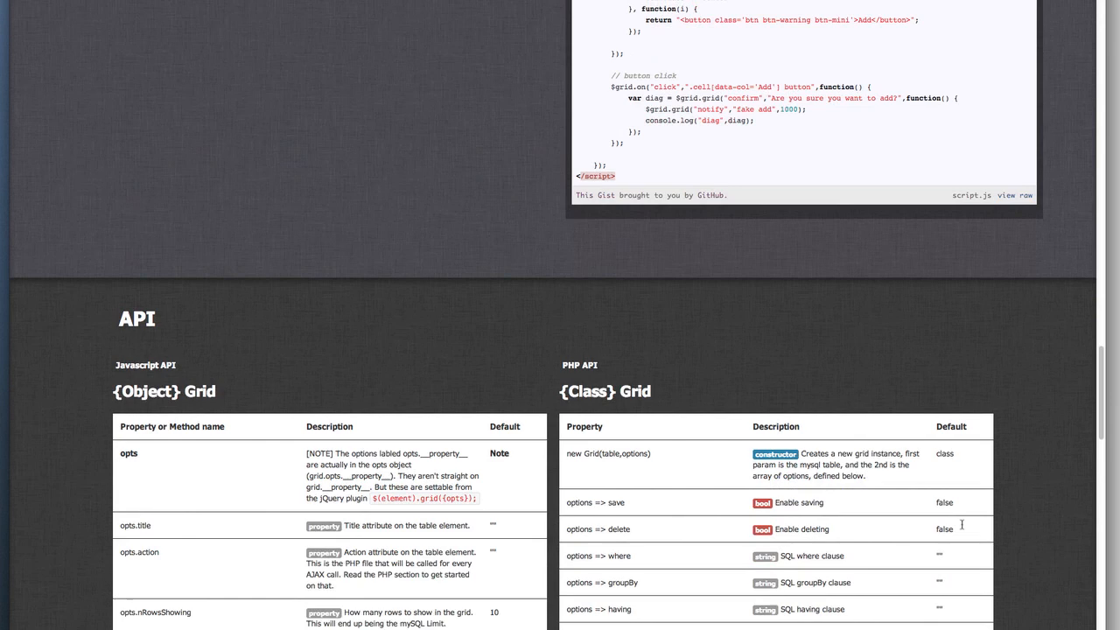
{"action": "scroll", "scroll_direction": "down", "scroll_amount": 3}
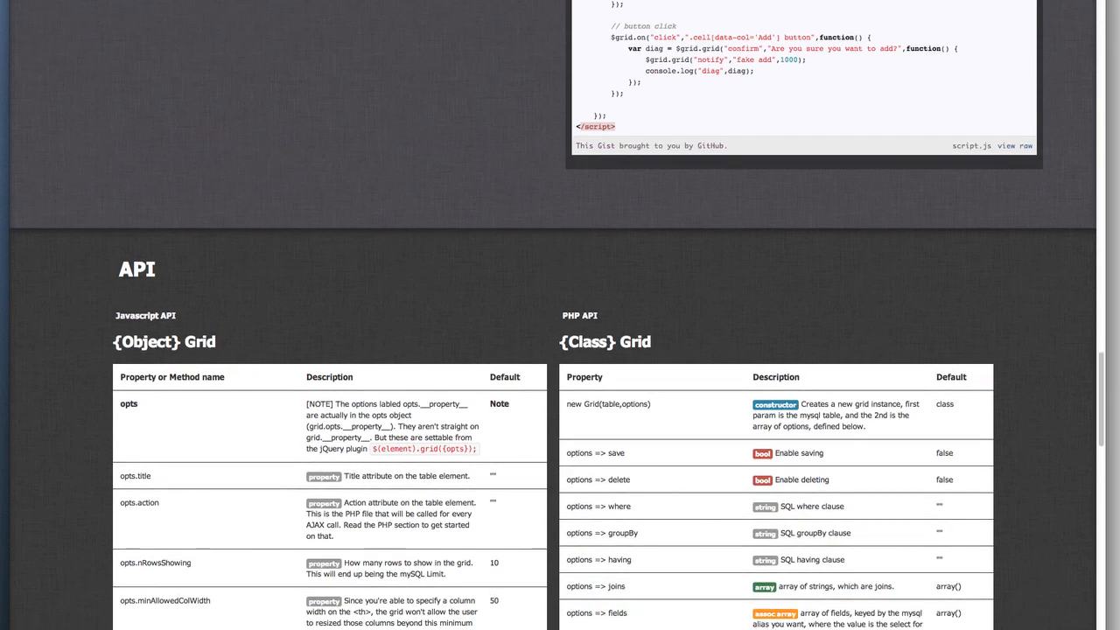
- Scroll to the cell-click code and the Dynamically Add a Column example
{"action": "scroll", "scroll_direction": "up", "scroll_amount": 3}
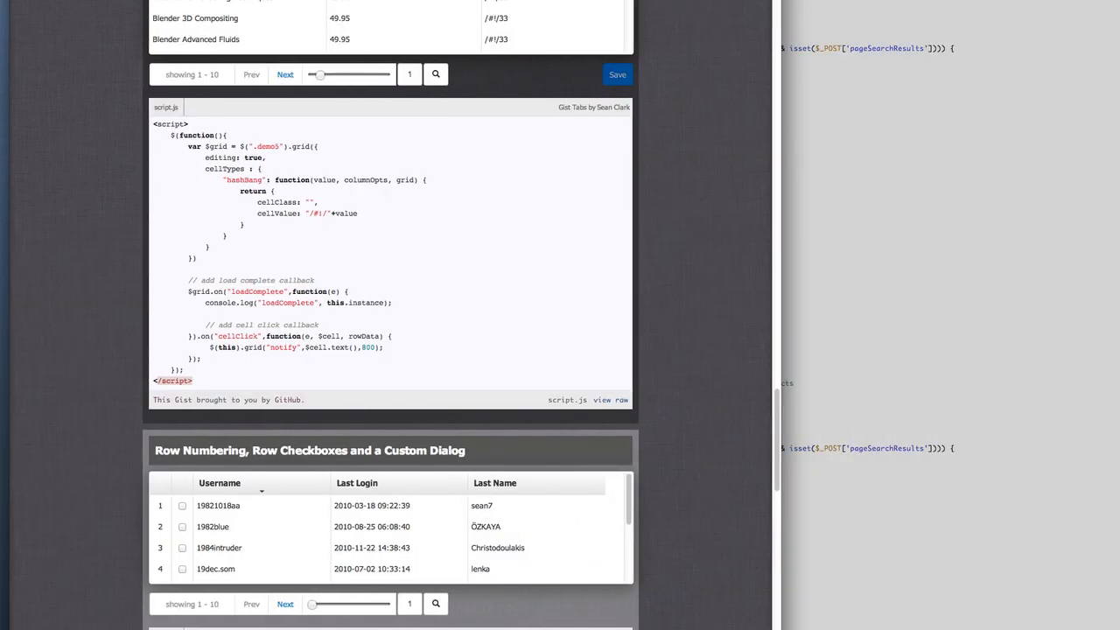
{"action": "scroll", "scroll_direction": "up", "scroll_amount": 3}
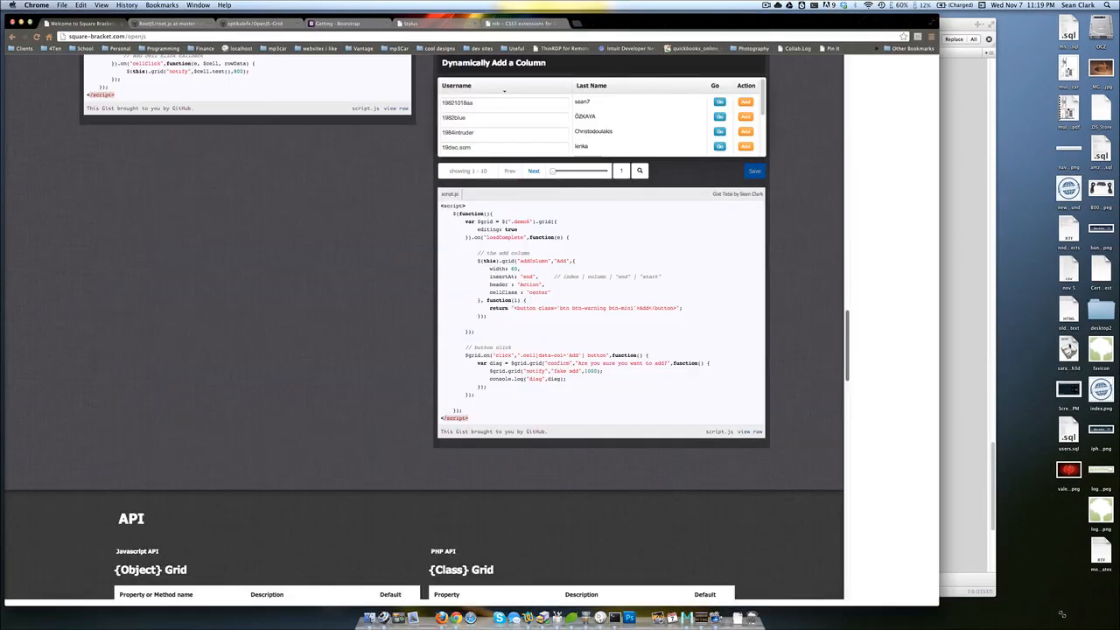
{"action": "scroll", "scroll_direction": "down", "scroll_amount": 3}
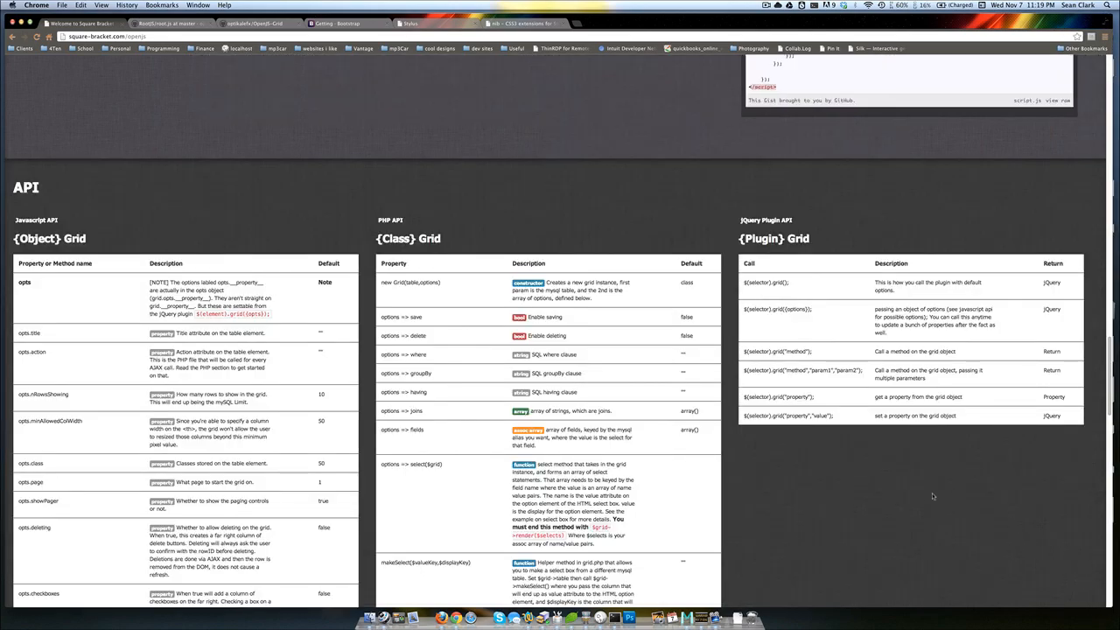
{"action": "scroll", "scroll_direction": "down", "scroll_amount": 3}
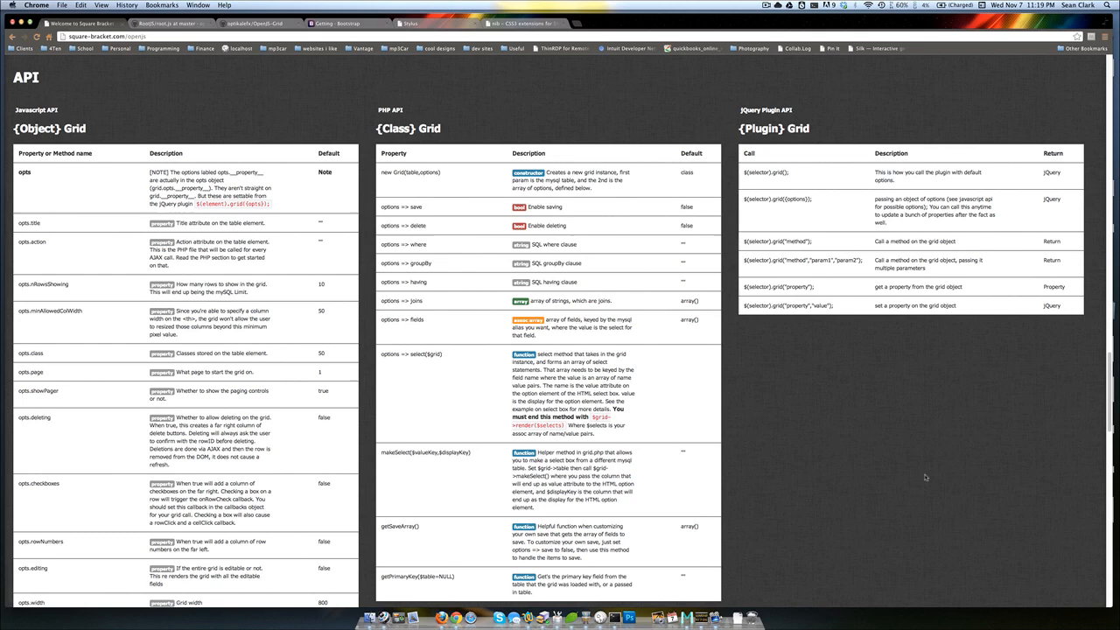
{"action": "mouse_move", "coordinate": [1031, 542]}
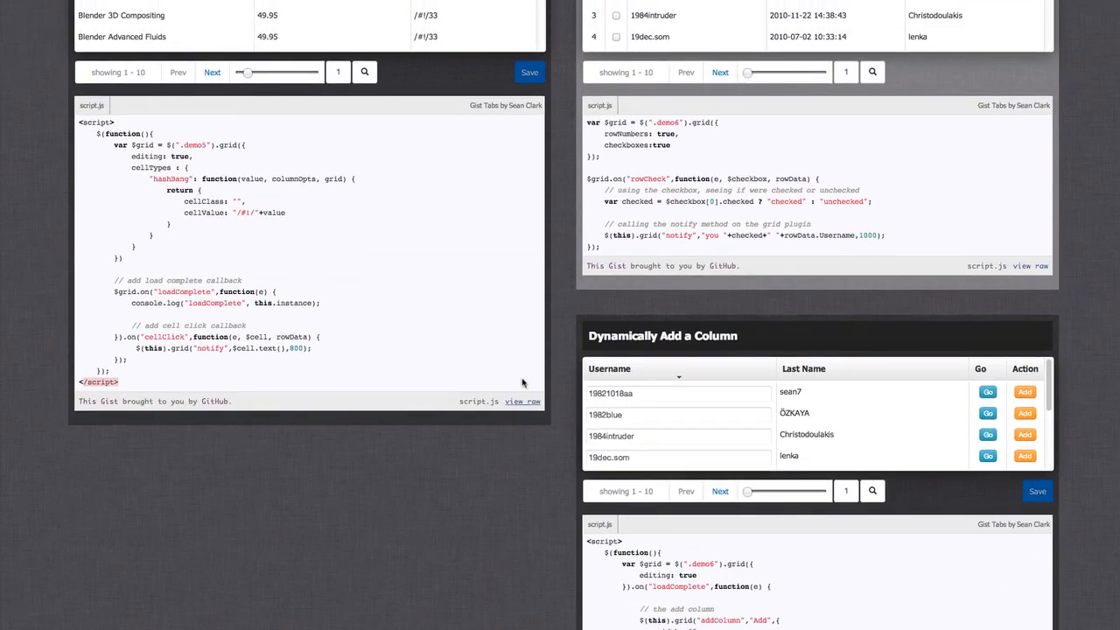
- Scroll up through Features and Download to the tutorials demo grid at the top
{"action": "scroll", "scroll_direction": "down", "scroll_amount": 3}
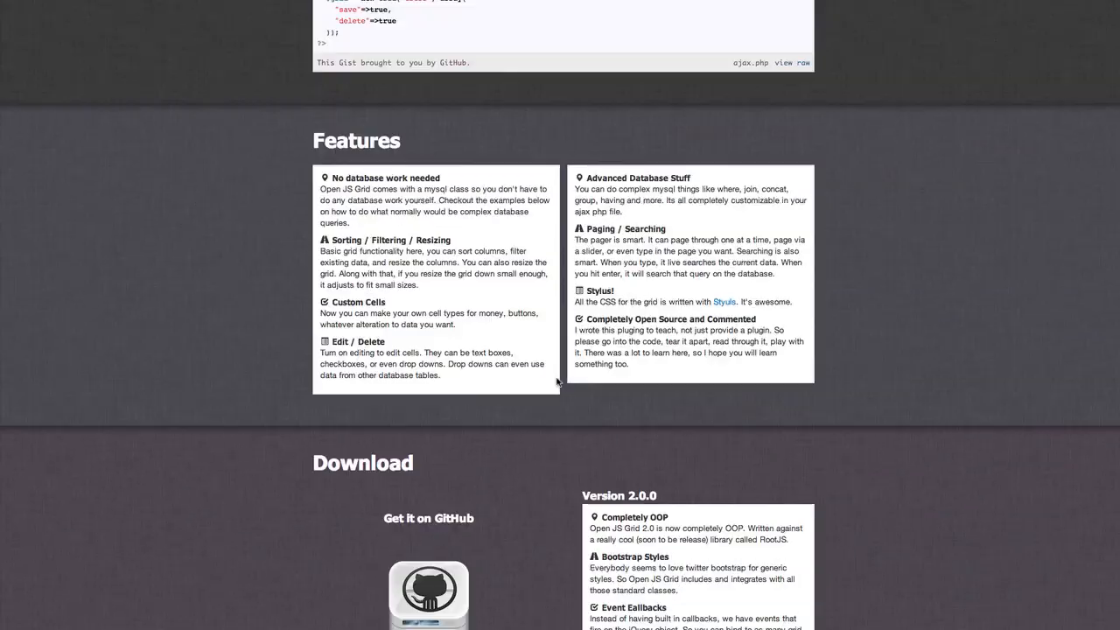
{"action": "scroll", "scroll_direction": "up", "scroll_amount": 3}
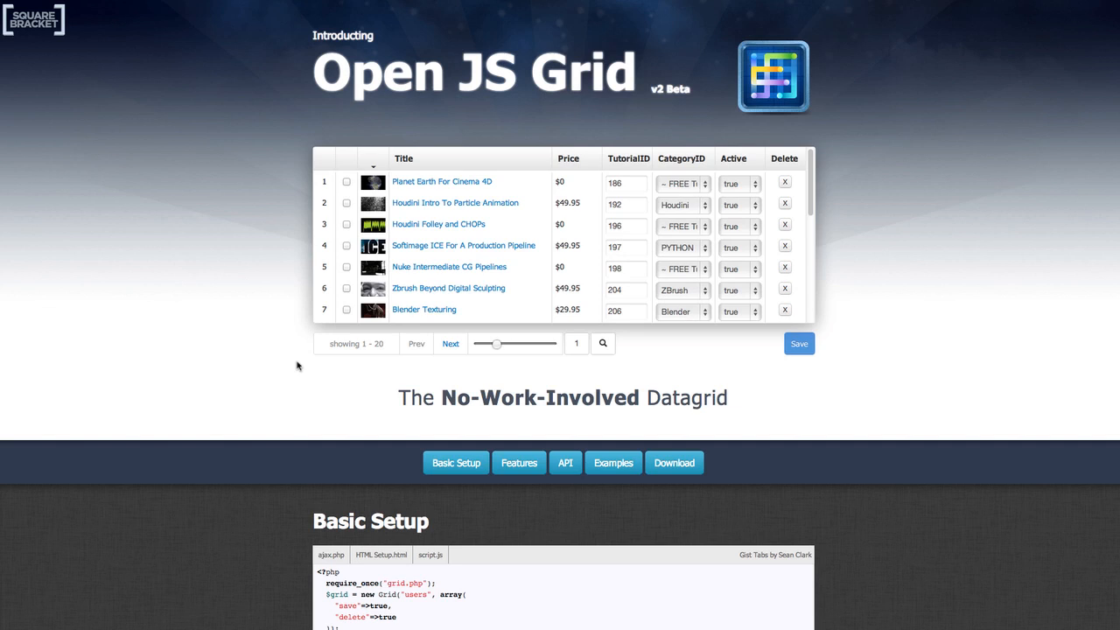
{"action": "mouse_move", "coordinate": [286, 367]}
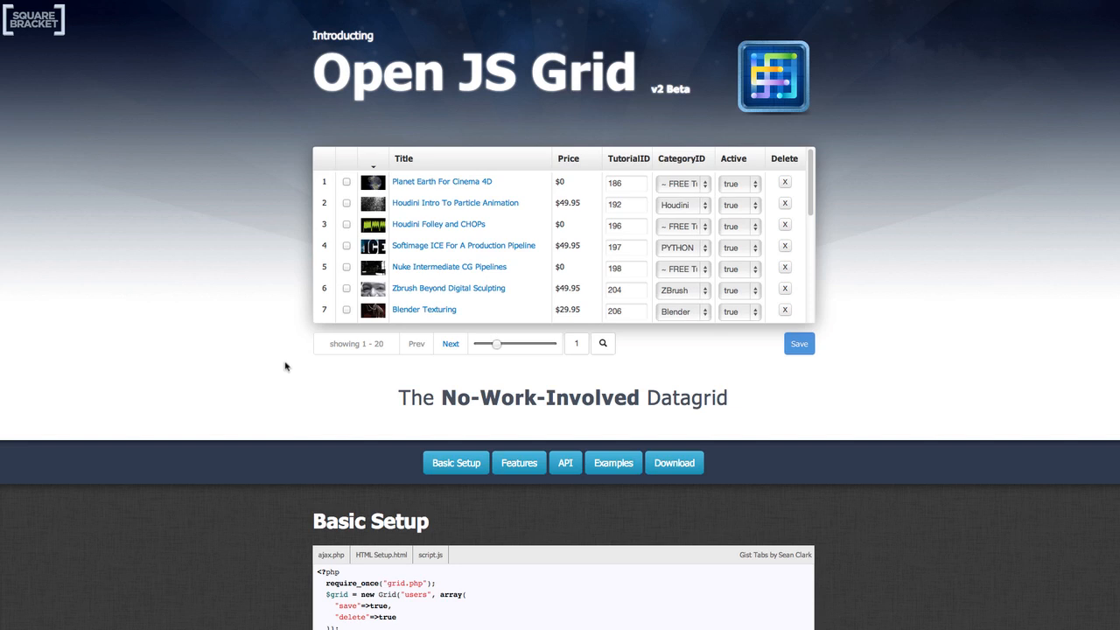
{"action": "mouse_move", "coordinate": [751, 291]}
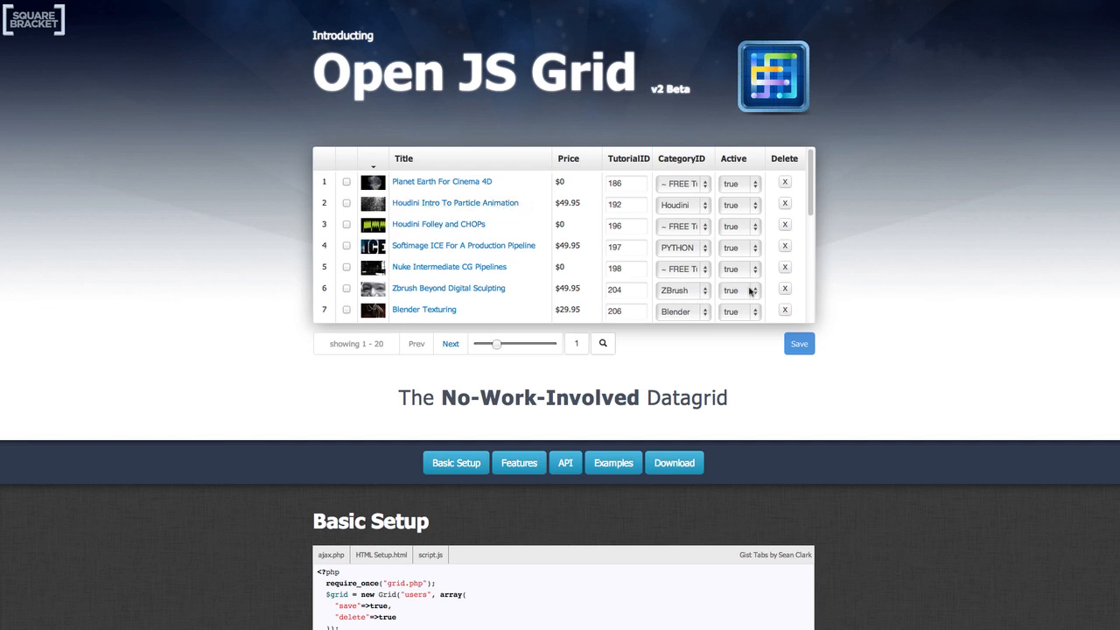
{"action": "mouse_move", "coordinate": [750, 292]}
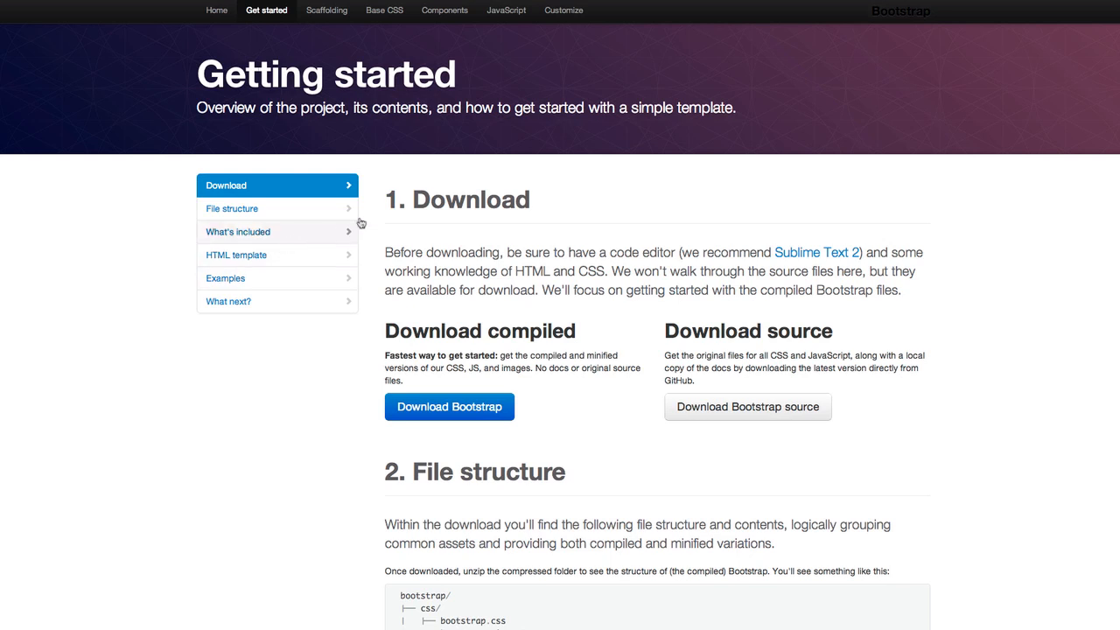
- Open Bootstrap's Base CSS page with the Typography and Headings examples
{"action": "left_click", "coordinate": [384, 10]}
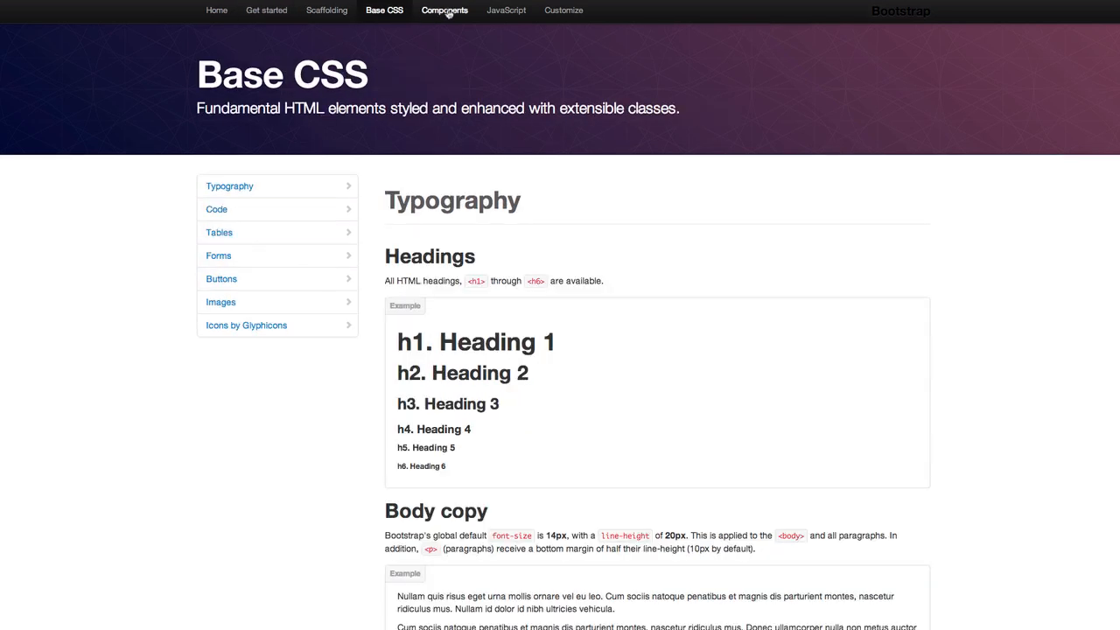
{"action": "mouse_move", "coordinate": [467, 61]}
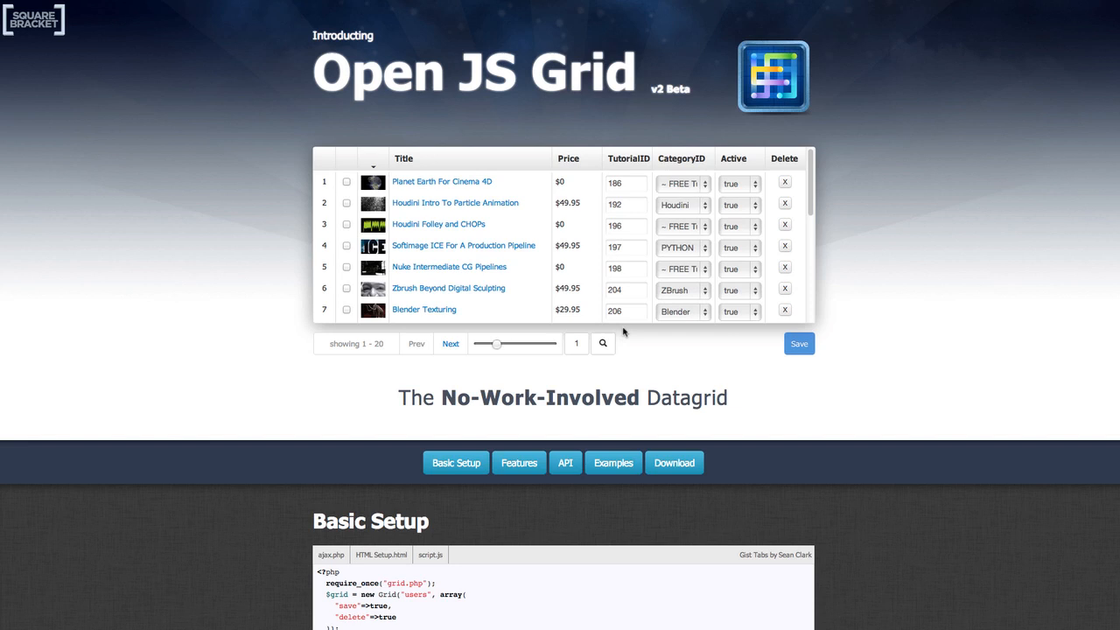
{"action": "mouse_move", "coordinate": [283, 328]}
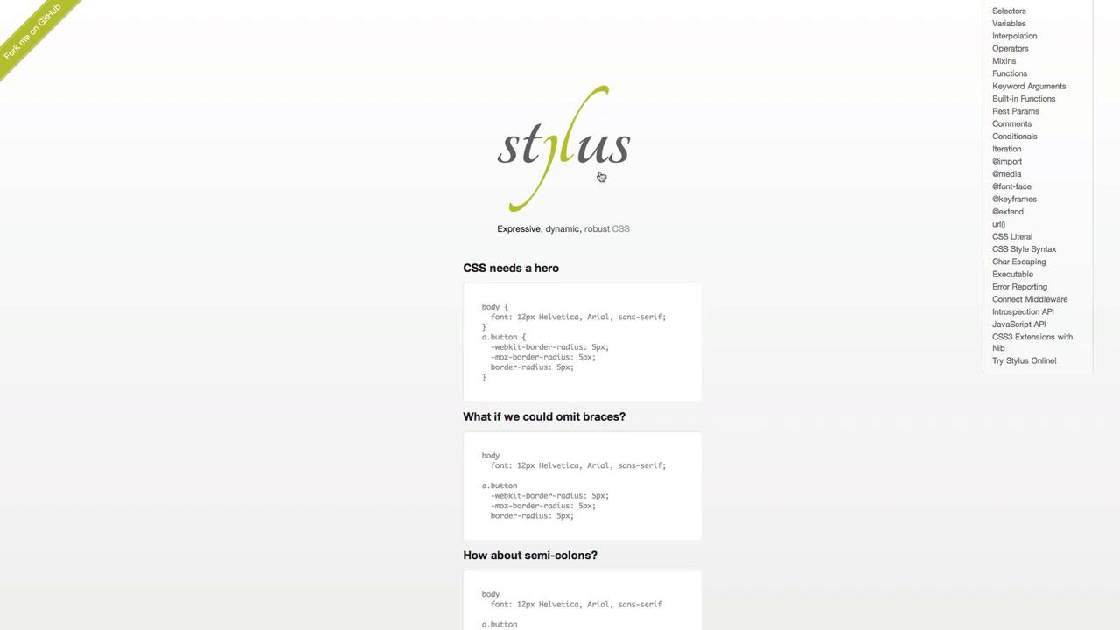
{"action": "mouse_move", "coordinate": [606, 168]}
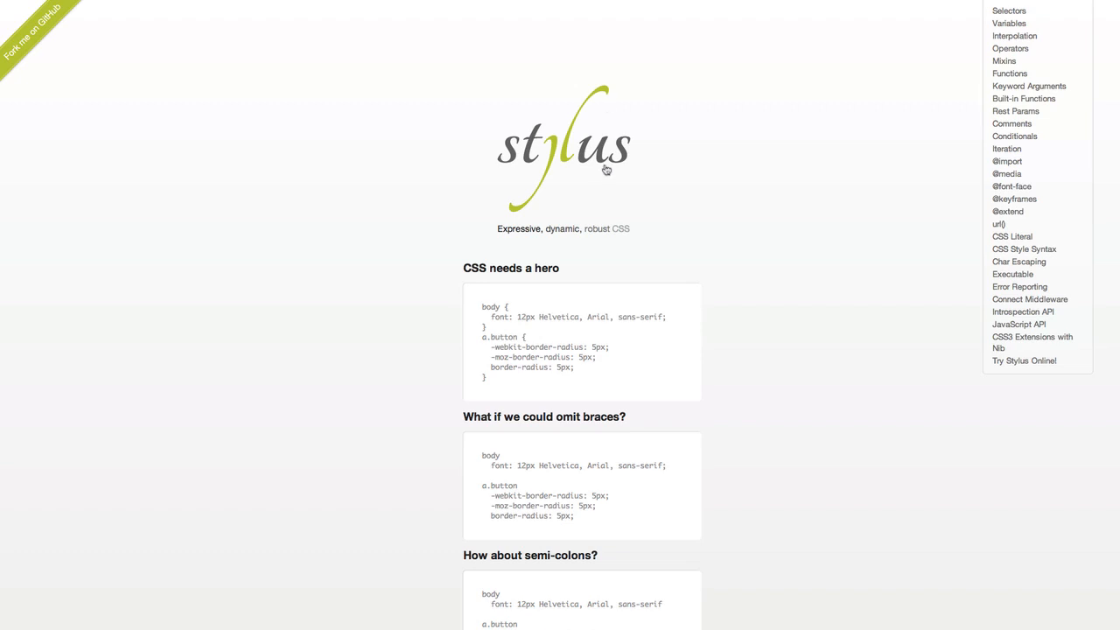
- Switch to the Stylus home page showing its CSS code examples
{"action": "left_click", "coordinate": [1032, 342]}
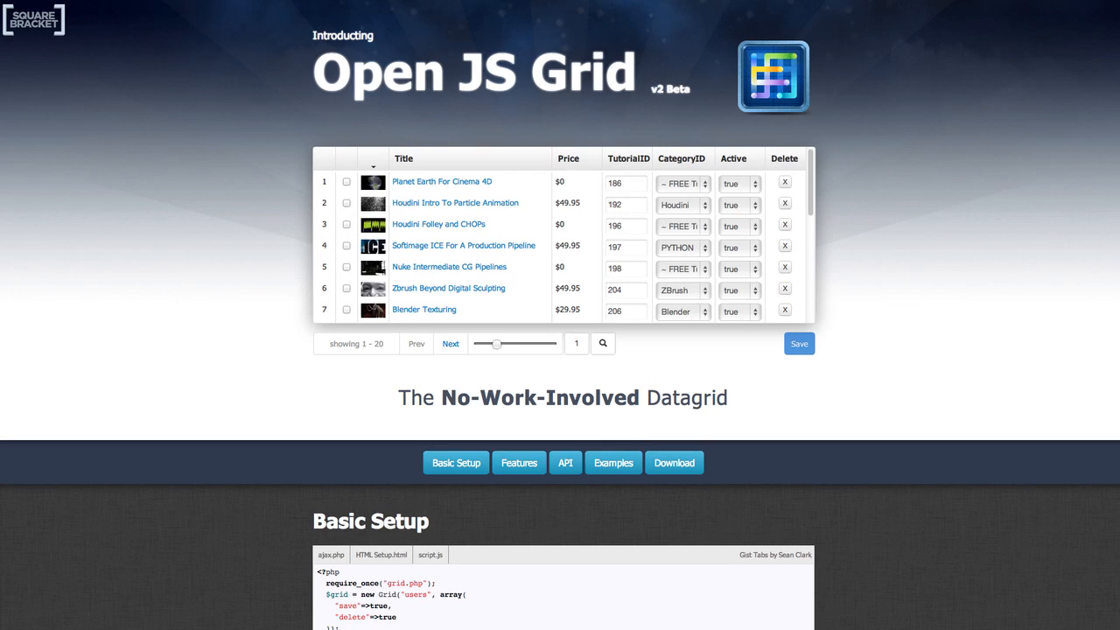
{"action": "mouse_move", "coordinate": [331, 21]}
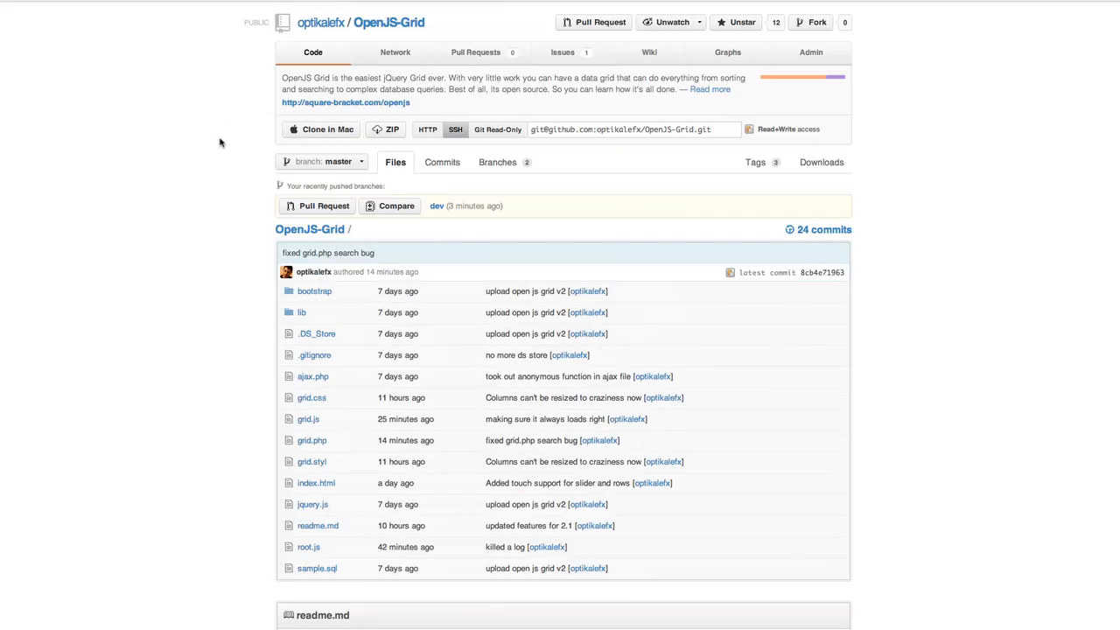
- Scroll the OpenJS-Grid readme to its philosophy and Features 2.1 list
{"action": "scroll", "scroll_direction": "up", "scroll_amount": 3}
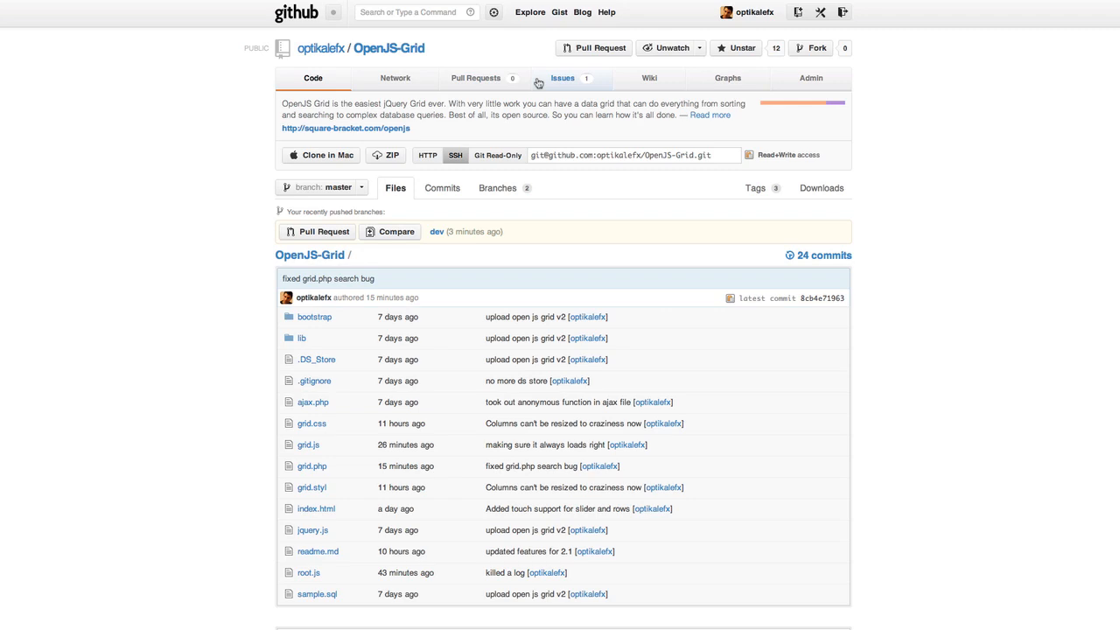
{"action": "scroll", "scroll_direction": "down", "scroll_amount": 3}
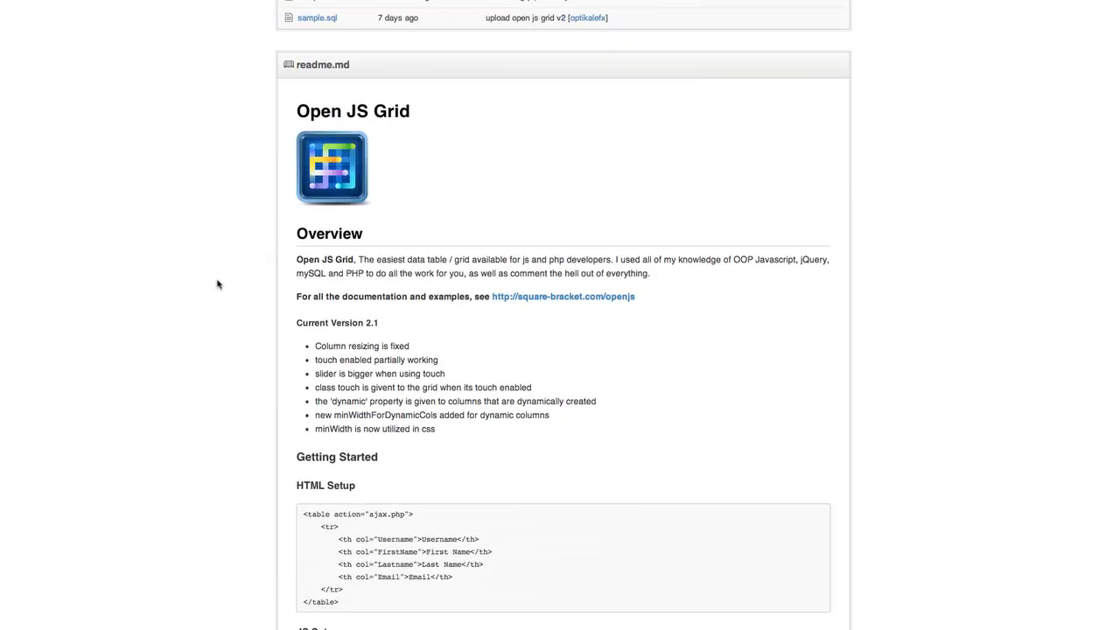
{"action": "scroll", "scroll_direction": "down", "scroll_amount": 3}
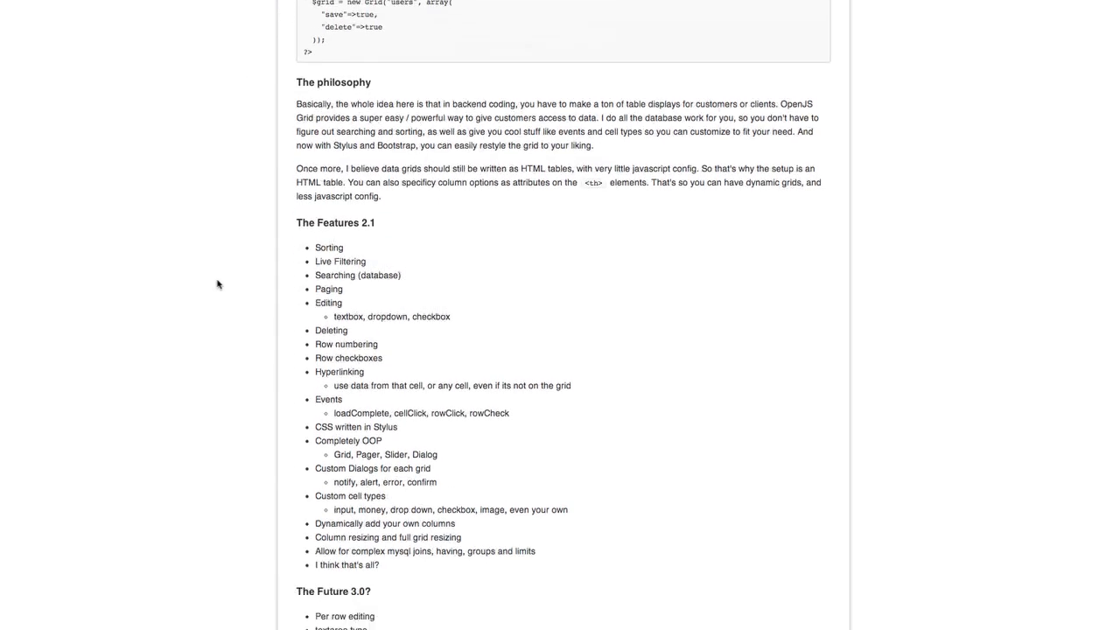
{"action": "scroll", "scroll_direction": "up", "scroll_amount": 3}
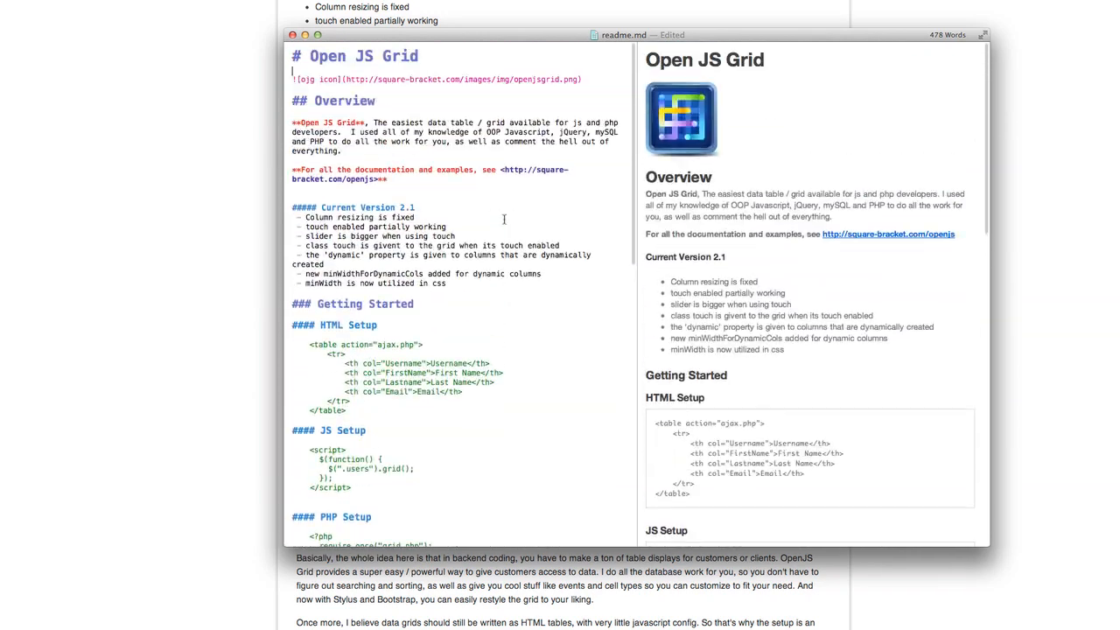
- Scroll readme.md in Mou through the HTML, JS and PHP Getting Started sections
{"action": "scroll", "scroll_direction": "down", "scroll_amount": 3}
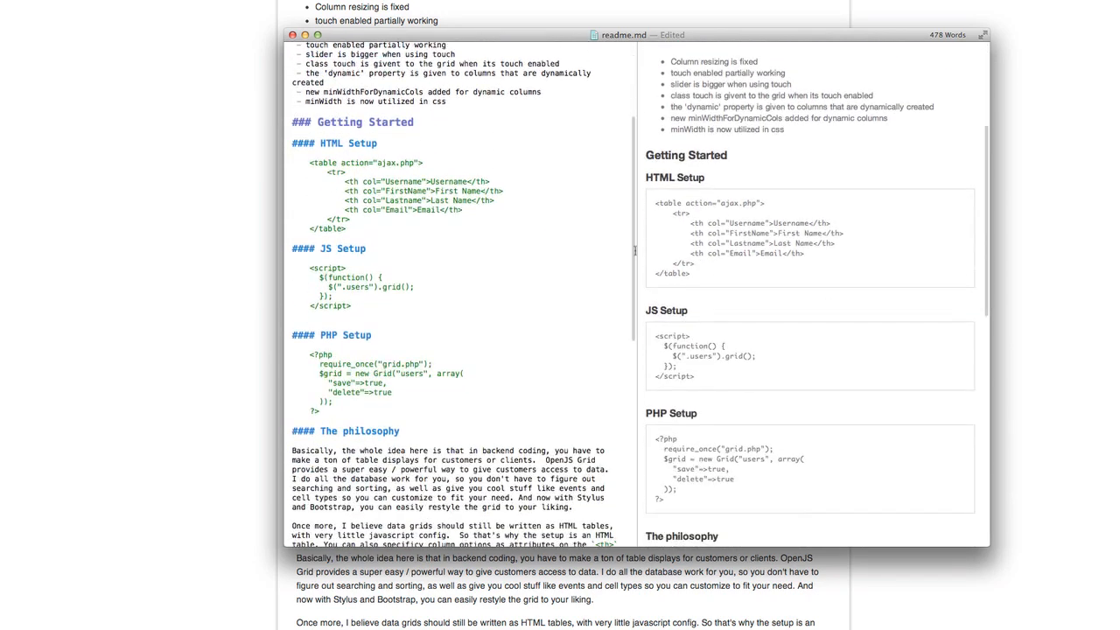
{"action": "scroll", "scroll_direction": "up", "scroll_amount": 3}
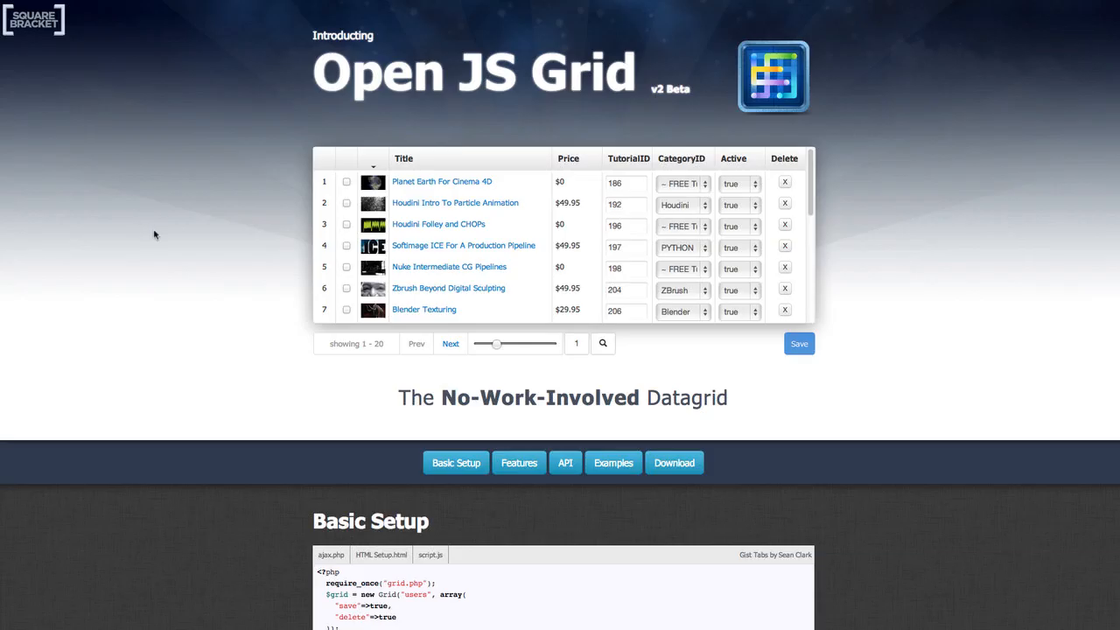
- Scroll the Open JS Grid page to the Basic Setup code and Features overview
{"action": "scroll", "scroll_direction": "down", "scroll_amount": 3}
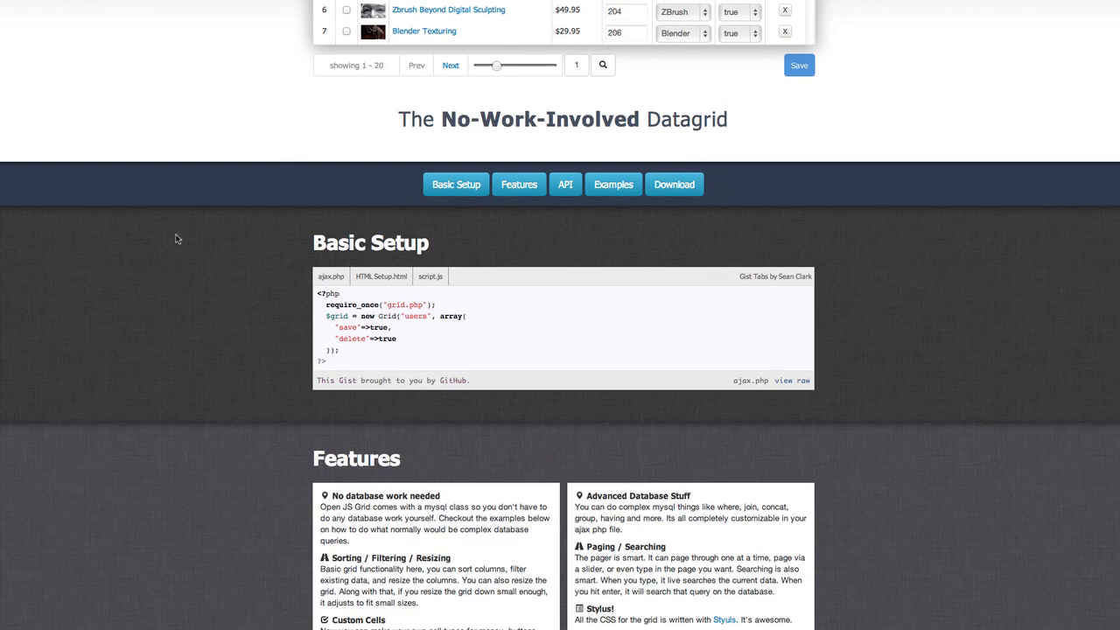
{"action": "mouse_move", "coordinate": [172, 242]}
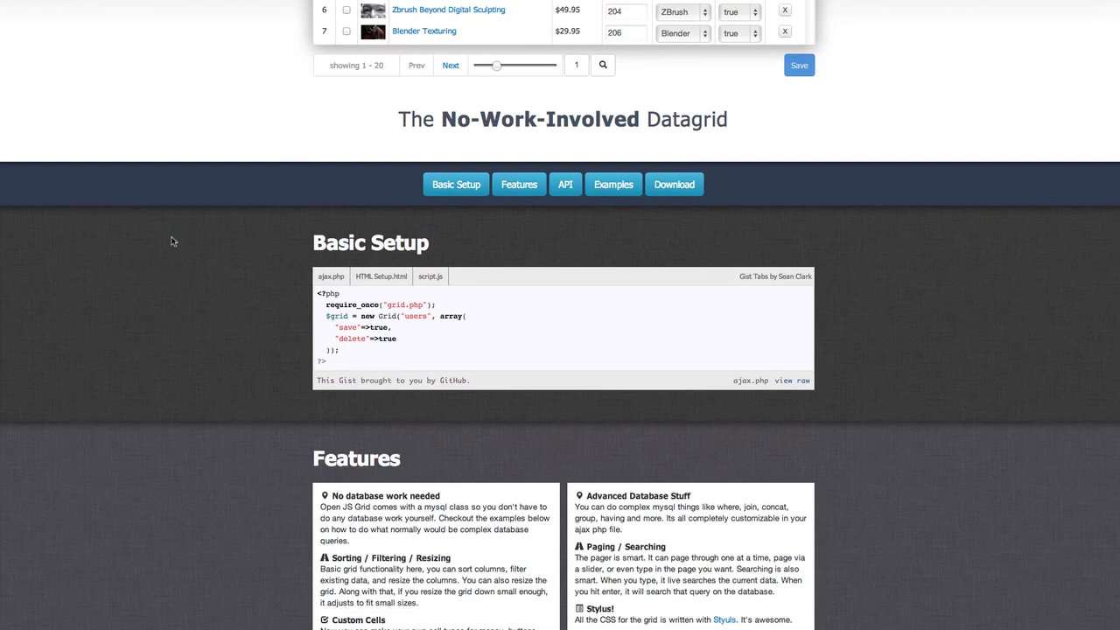
{"action": "scroll", "scroll_direction": "up", "scroll_amount": 3}
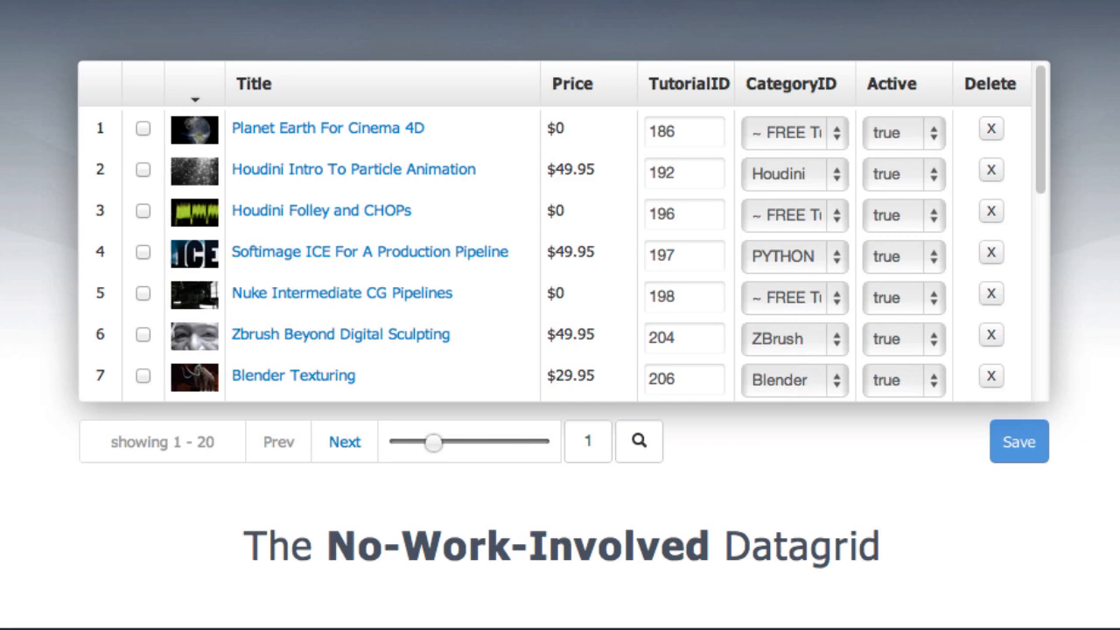
{"action": "mouse_move", "coordinate": [368, 164]}
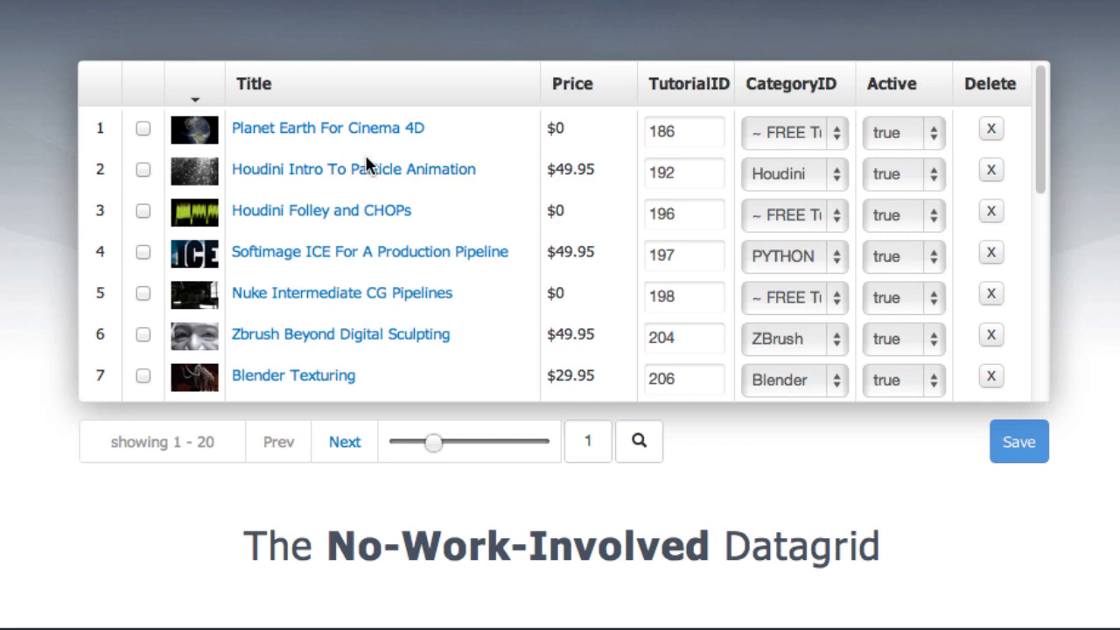
- Sort the demo grid by Title ascending, widen the Title column, and save row 230
{"action": "scroll", "scroll_direction": "down", "scroll_amount": 3}
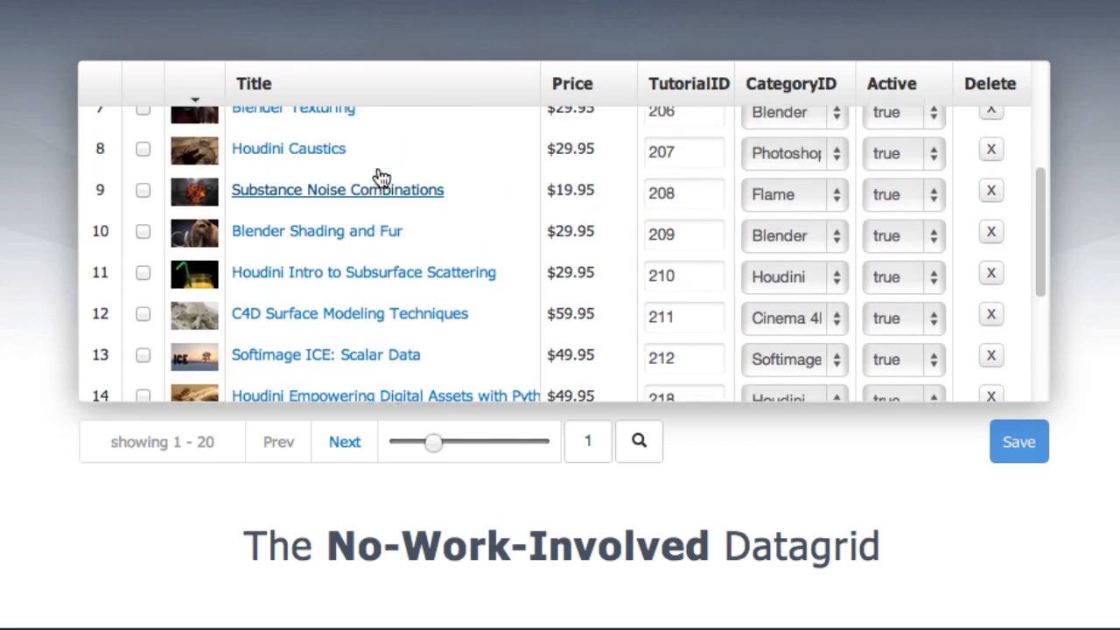
{"action": "scroll", "scroll_direction": "up", "scroll_amount": 3}
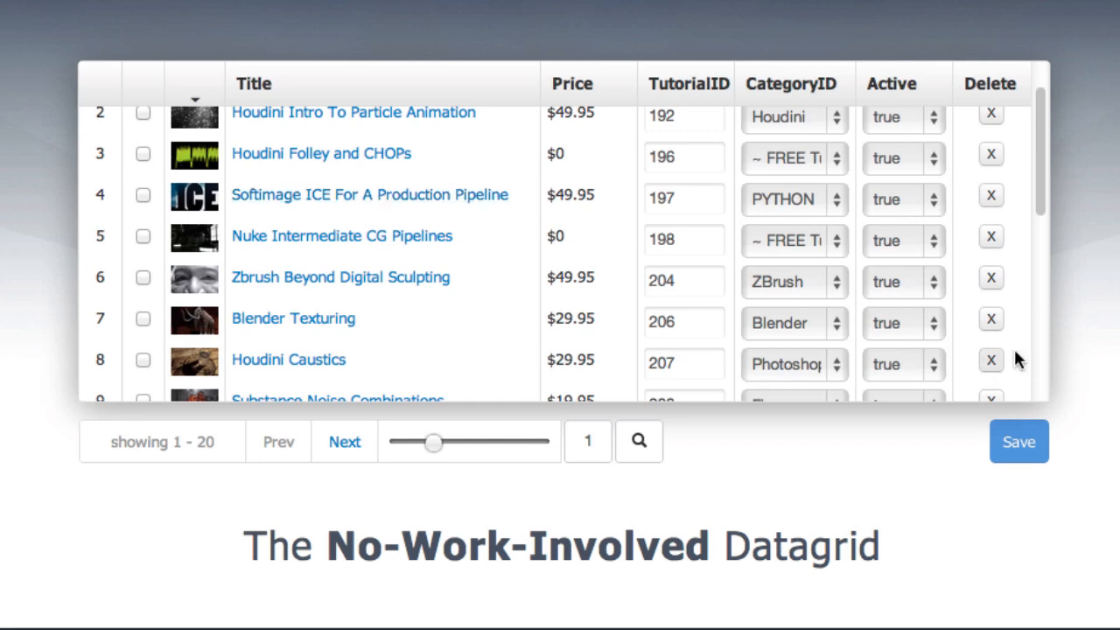
{"action": "left_click", "coordinate": [254, 84]}
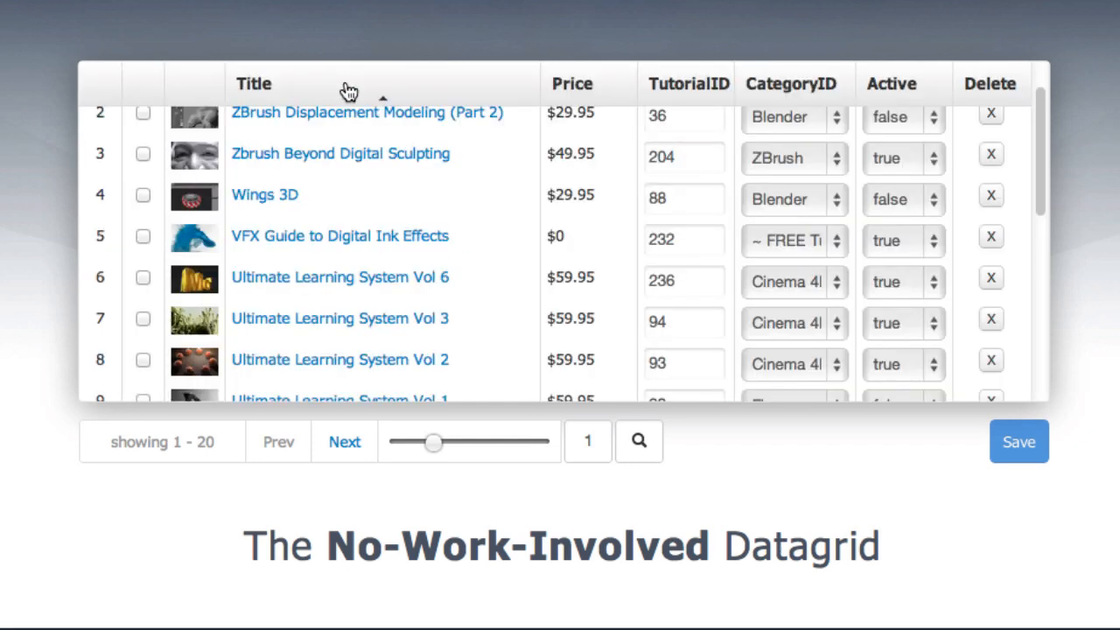
{"action": "left_click", "coordinate": [254, 83]}
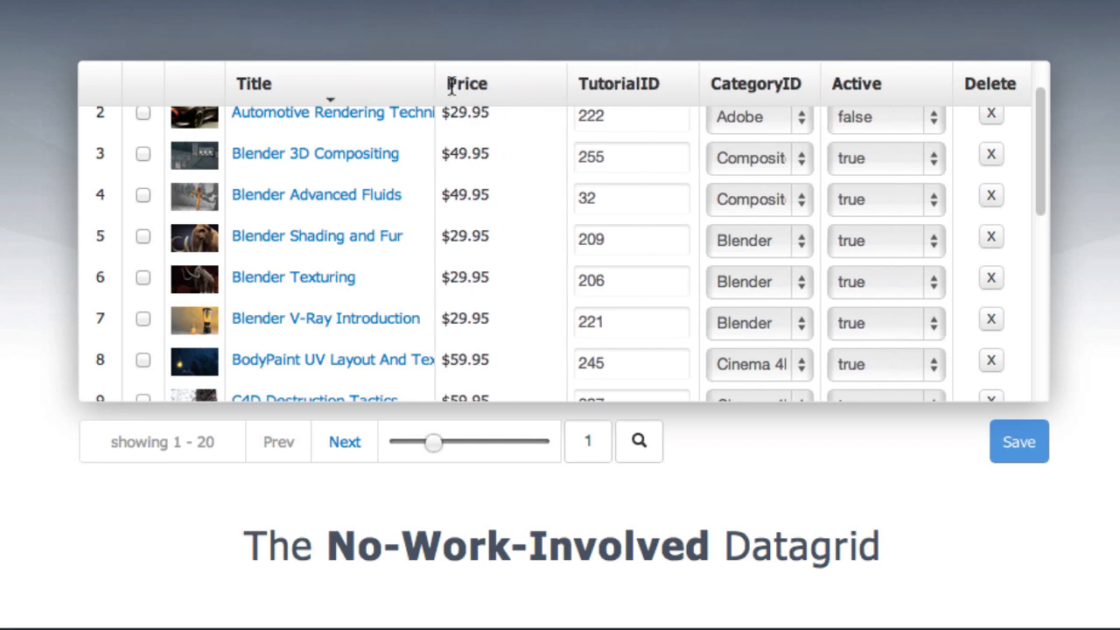
{"action": "left_click_drag", "start_coordinate": [440, 83], "coordinate": [561, 83]}
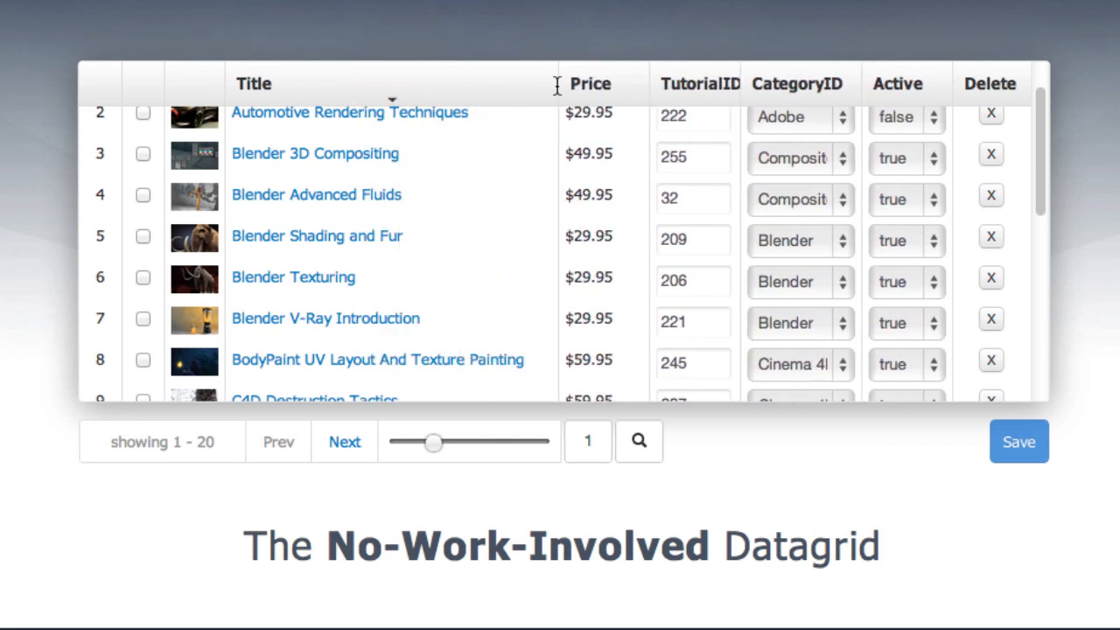
{"action": "mouse_move", "coordinate": [818, 162]}
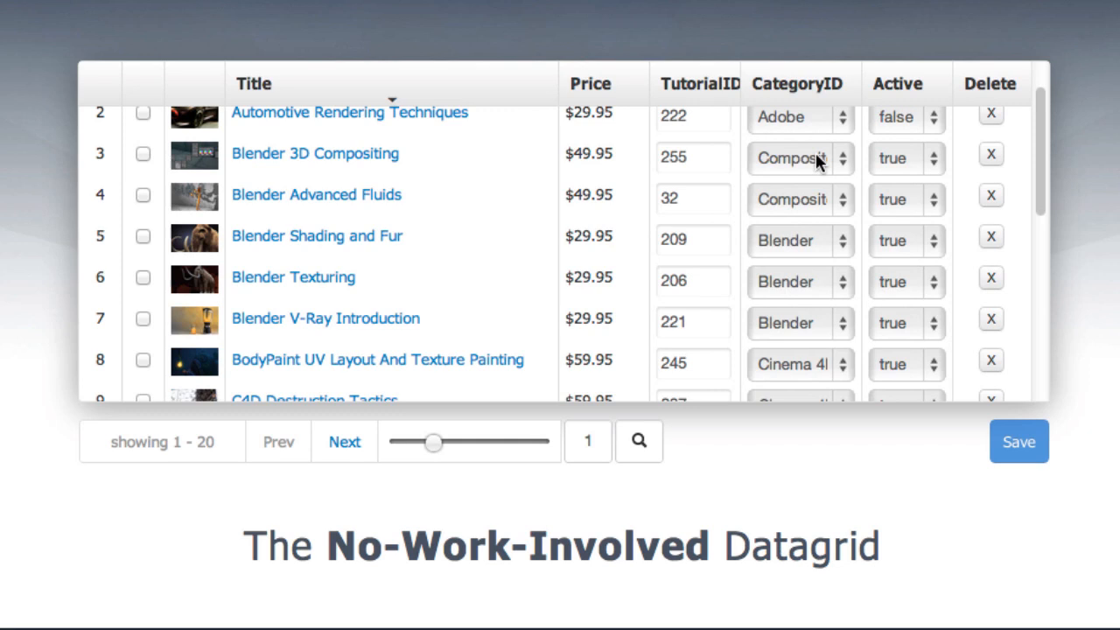
{"action": "scroll", "scroll_direction": "up", "scroll_amount": 3}
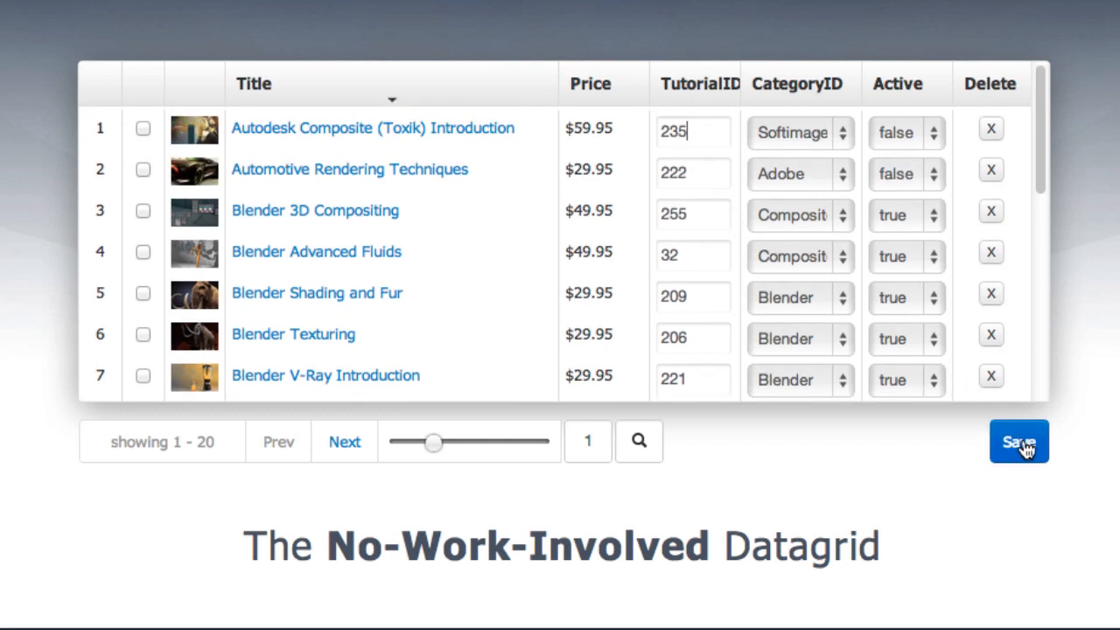
{"action": "left_click", "coordinate": [1018, 440]}
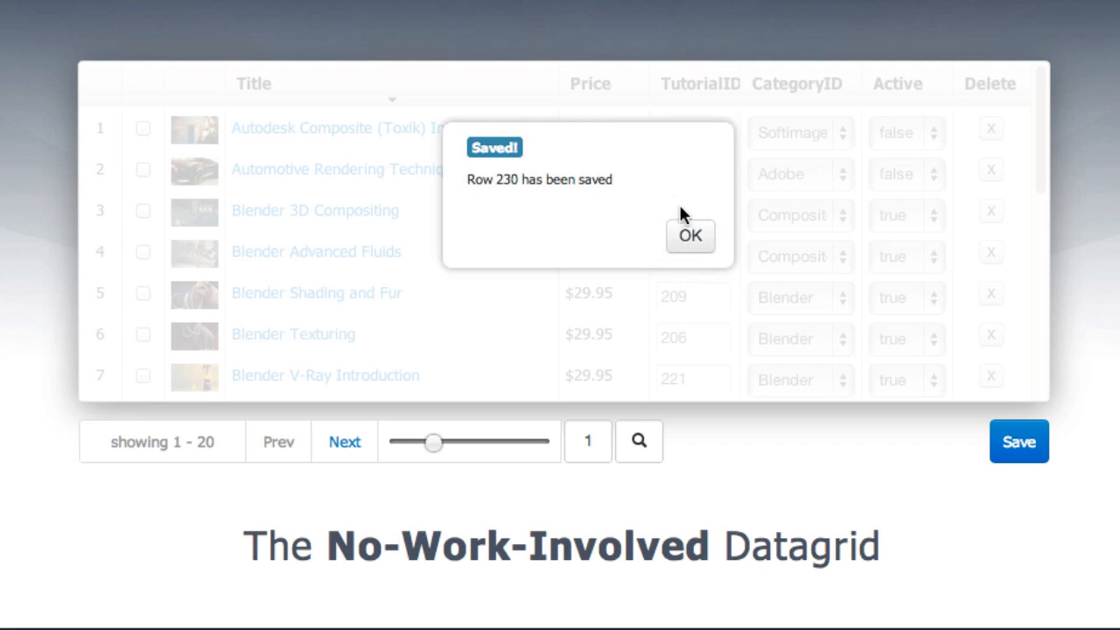
{"action": "mouse_move", "coordinate": [690, 236]}
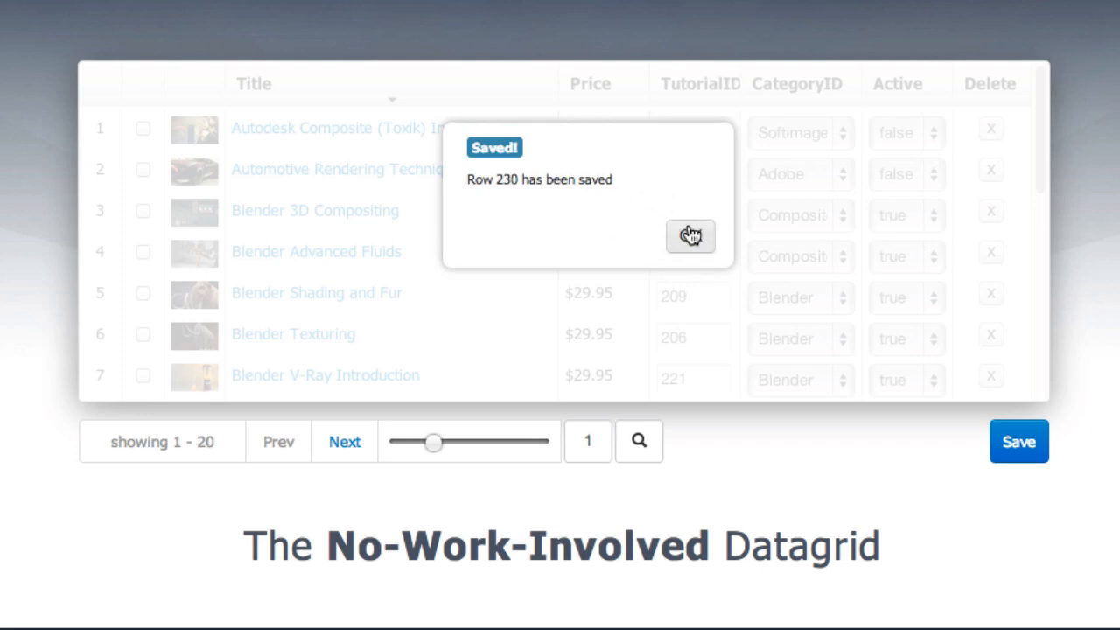
- Delete the Automotive Rendering Techniques row and keep Composite as row 3's category
{"action": "left_click", "coordinate": [690, 237]}
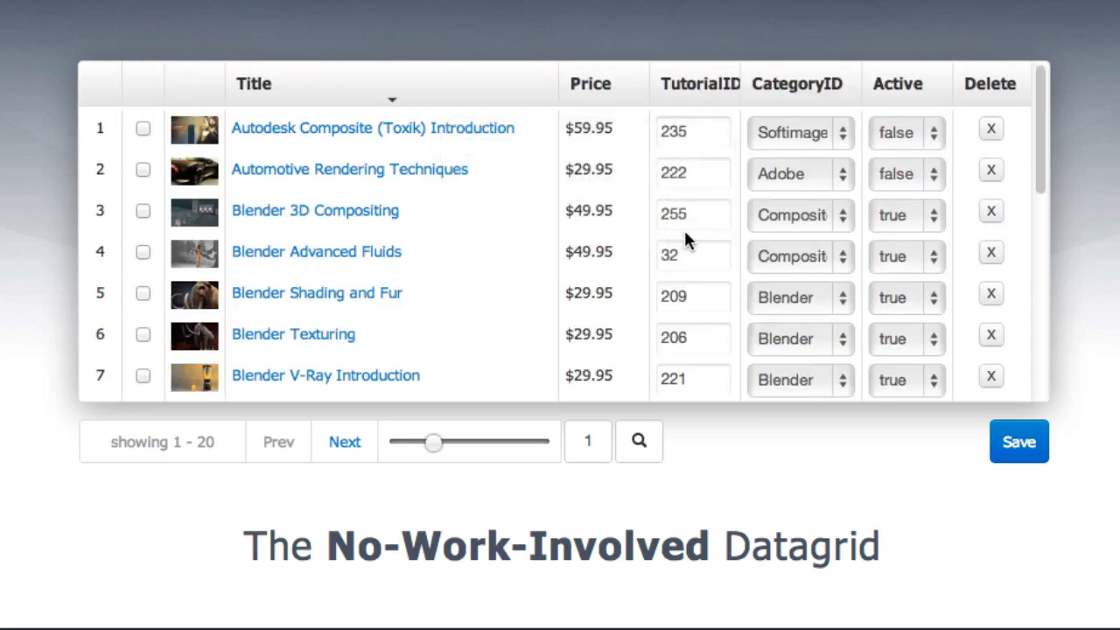
{"action": "left_click", "coordinate": [990, 129]}
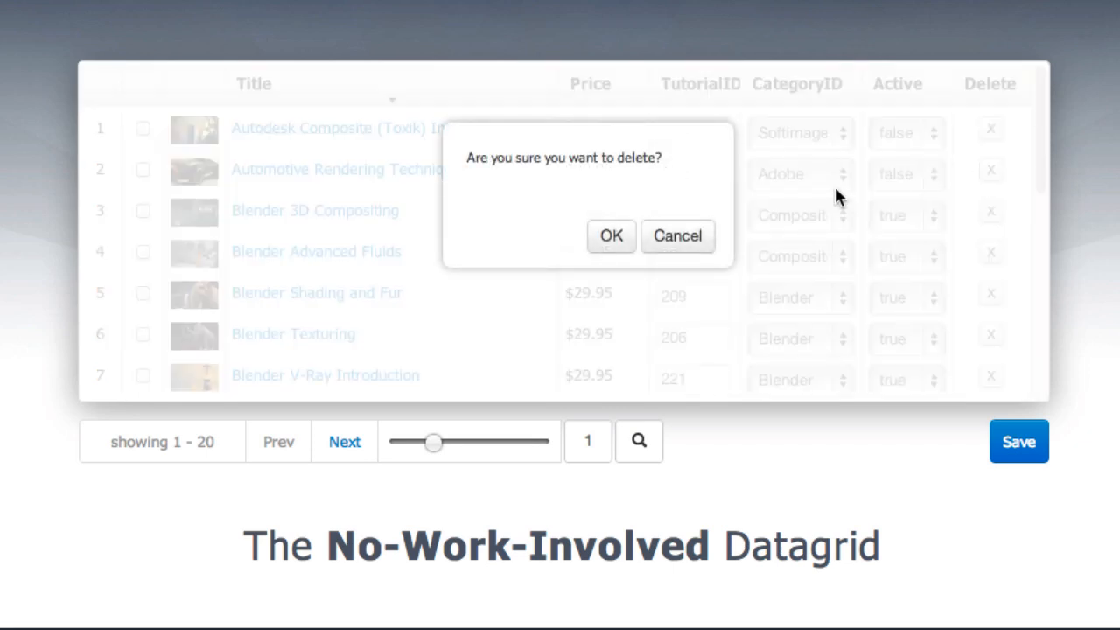
{"action": "left_click", "coordinate": [611, 235]}
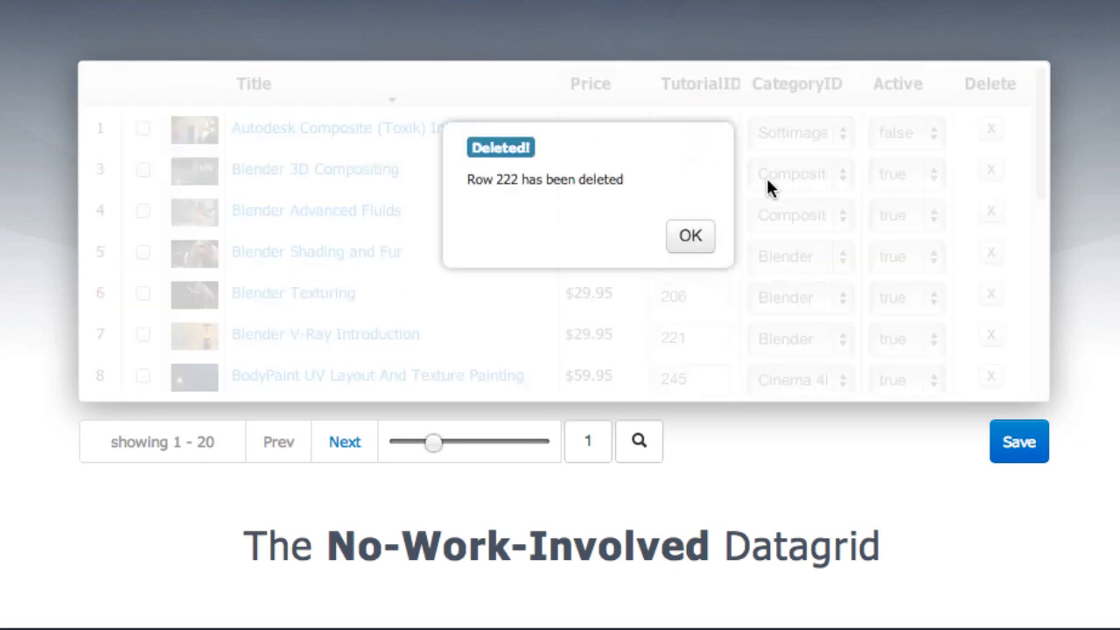
{"action": "left_click", "coordinate": [691, 235]}
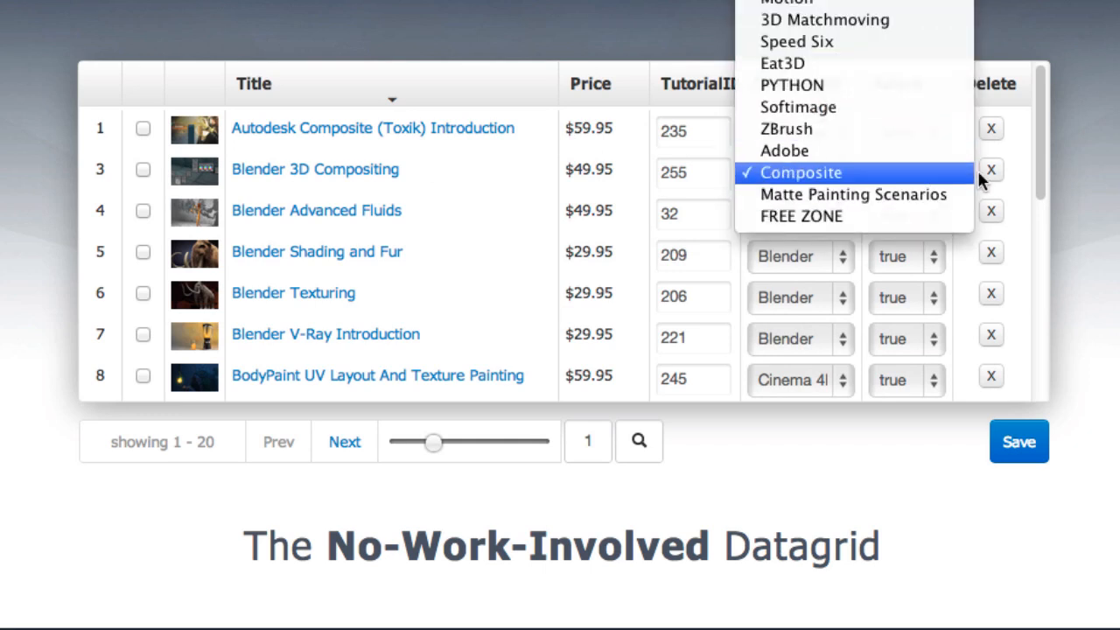
{"action": "left_click", "coordinate": [800, 173]}
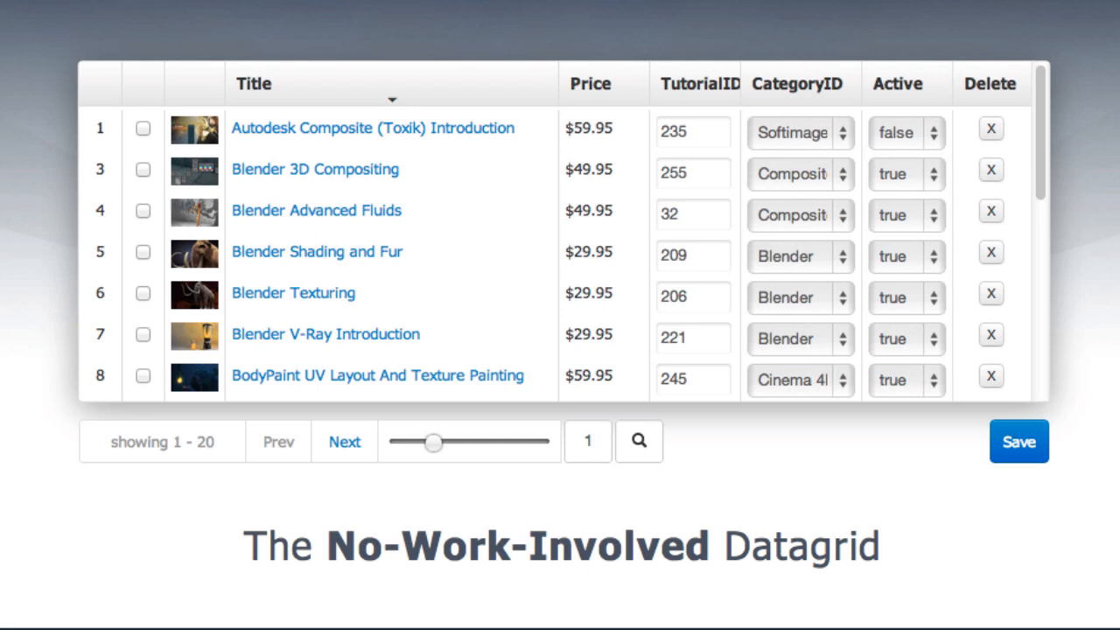
- View the Basic Setup gists: HTML Setup.html, then script.js, then back to ajax.php
{"action": "scroll", "scroll_direction": "down", "scroll_amount": 3}
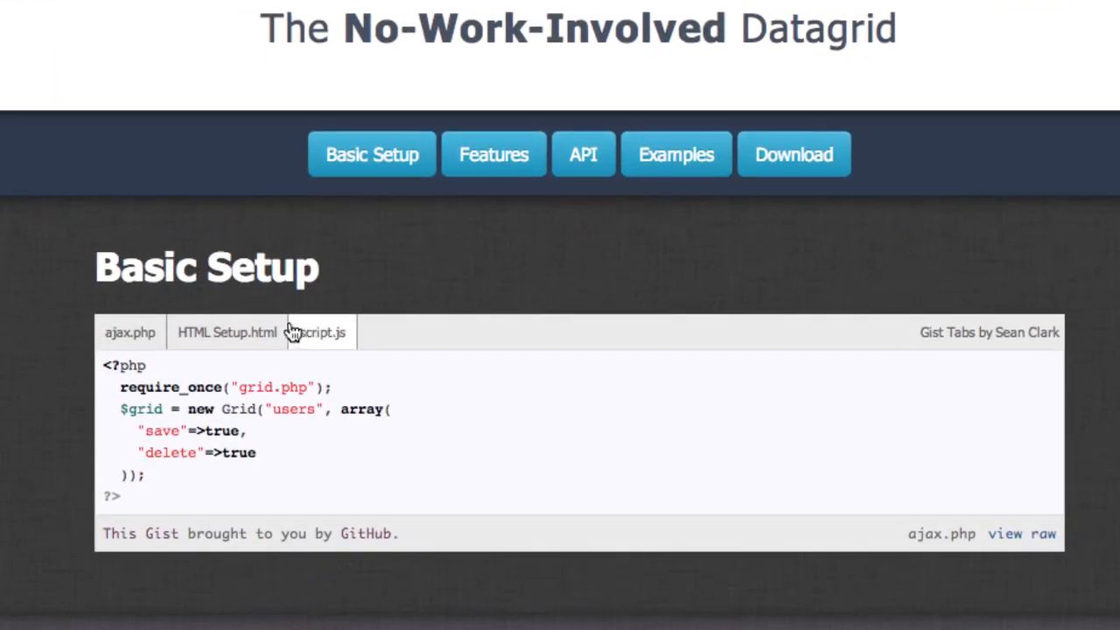
{"action": "left_click", "coordinate": [227, 332]}
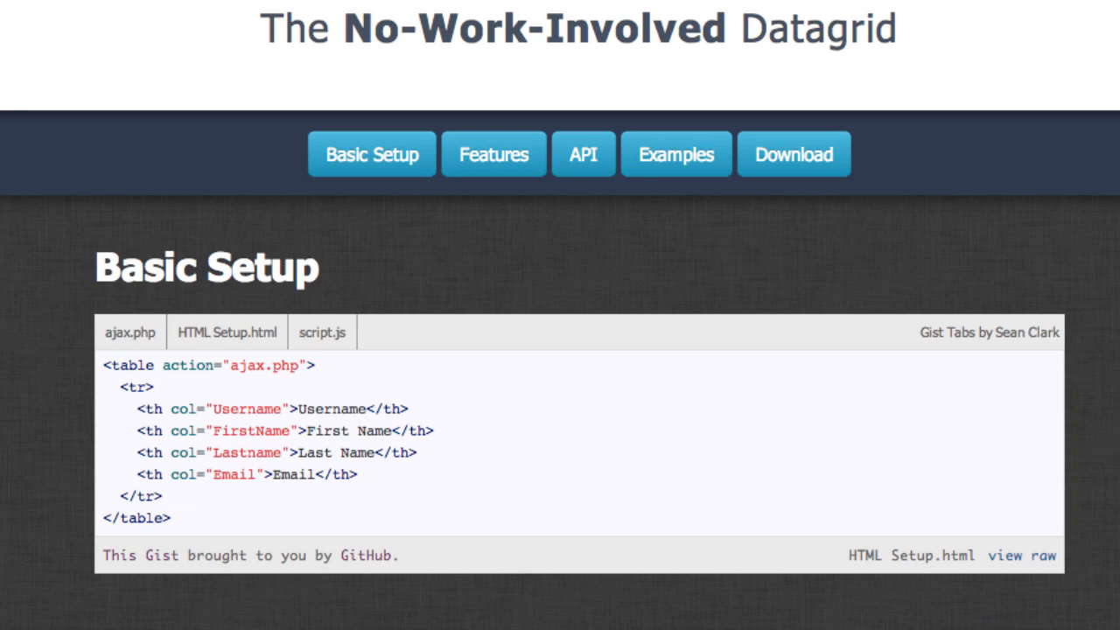
{"action": "mouse_move", "coordinate": [399, 293]}
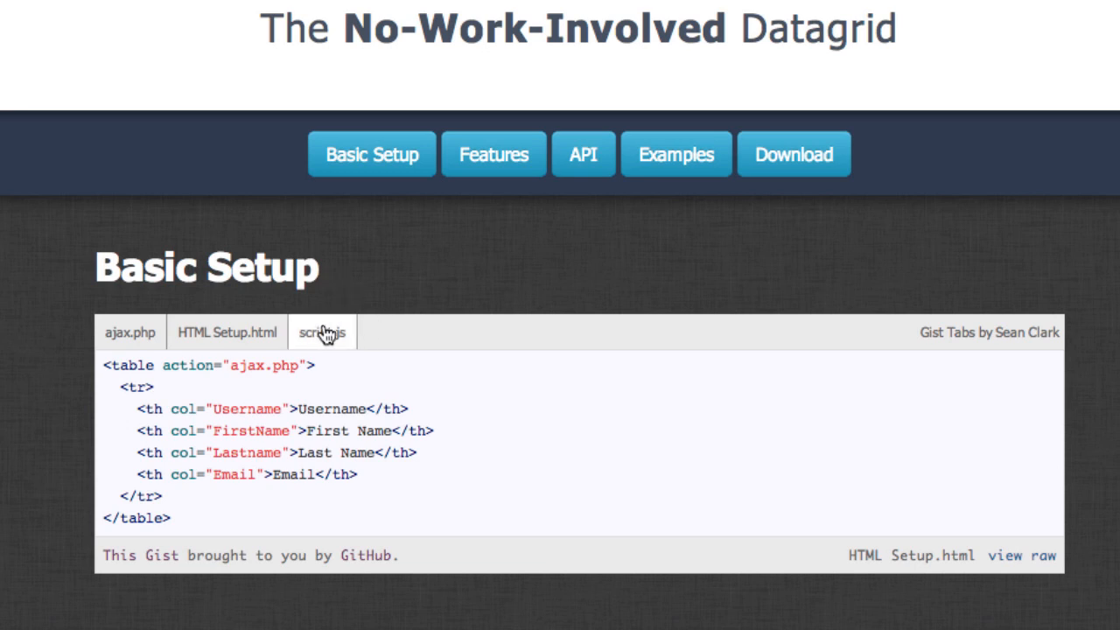
{"action": "left_click", "coordinate": [321, 332]}
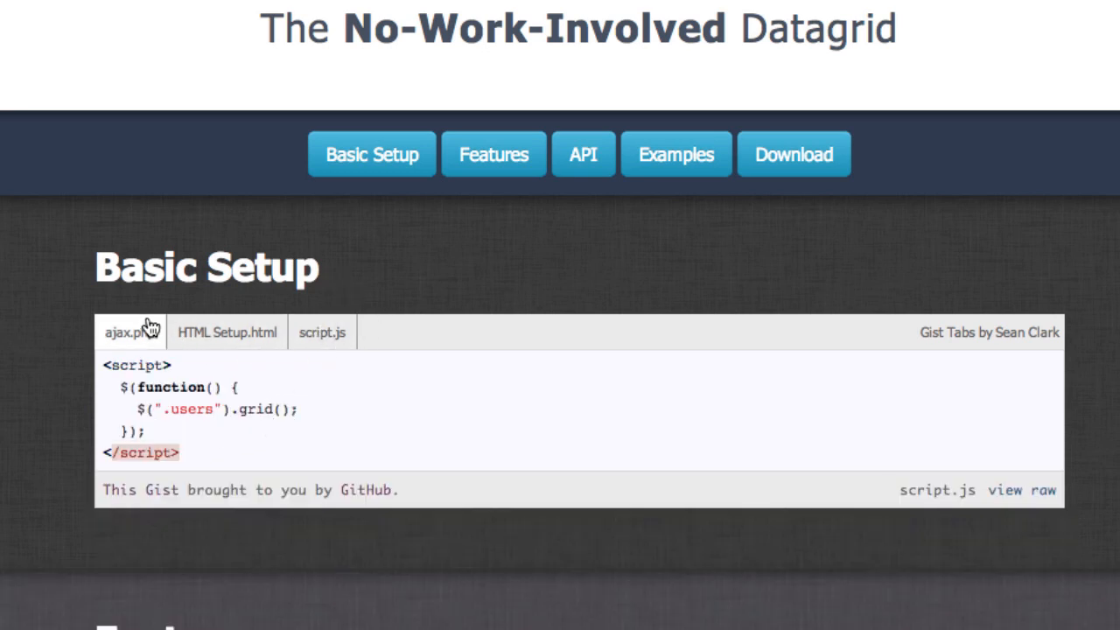
{"action": "left_click", "coordinate": [130, 332]}
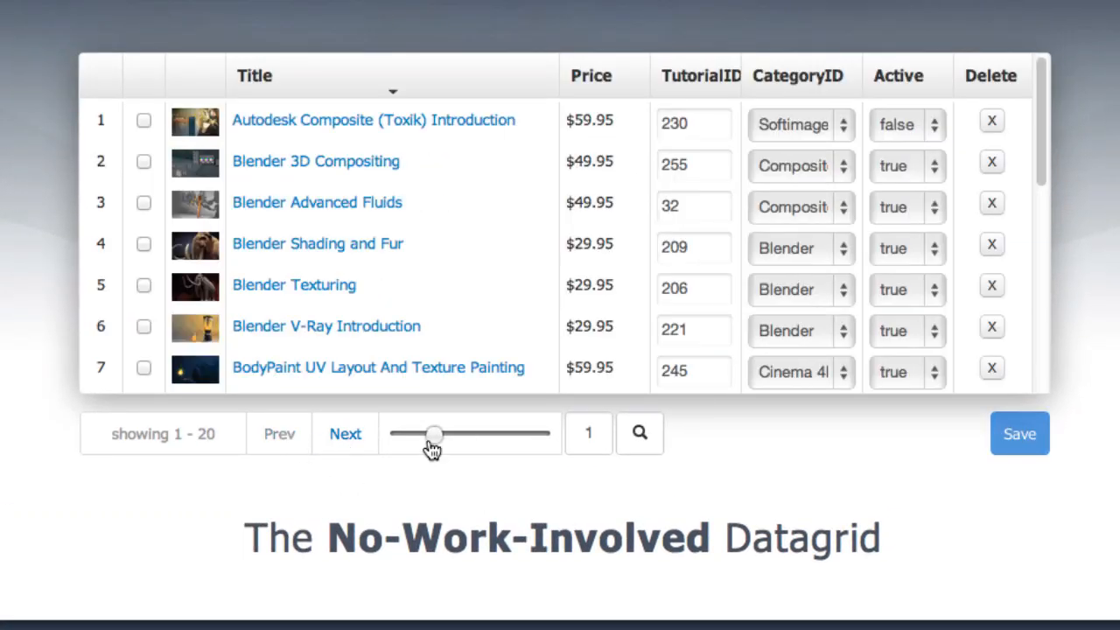
- Drag the paging slider to page 2, showing records 21–40 from Fusion Basics
{"action": "left_click_drag", "start_coordinate": [436, 434], "coordinate": [473, 434]}
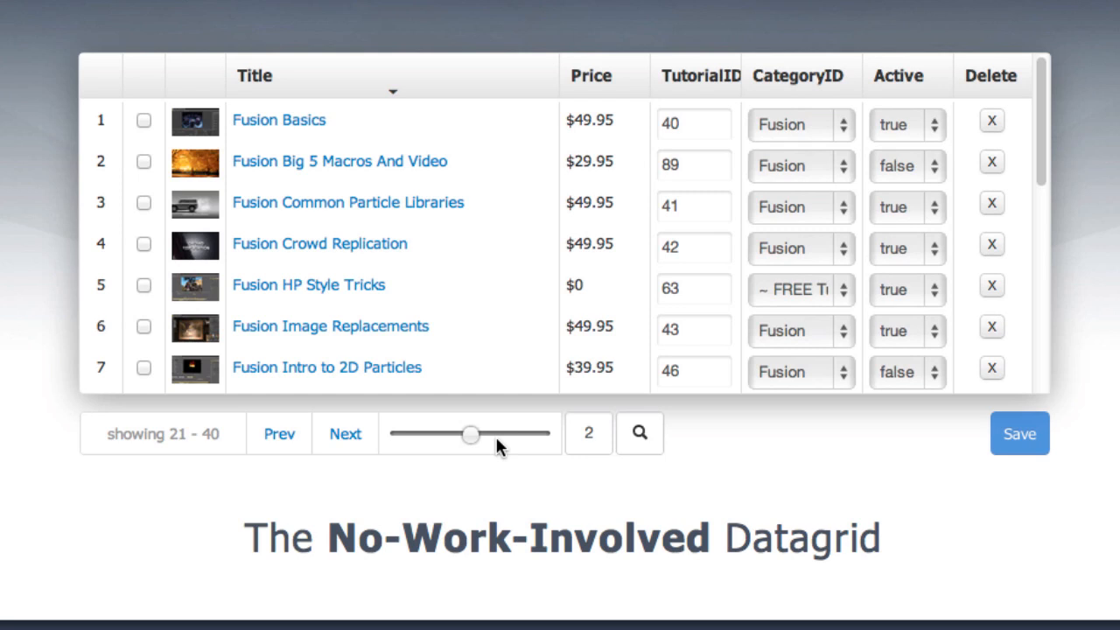
{"action": "mouse_move", "coordinate": [566, 430]}
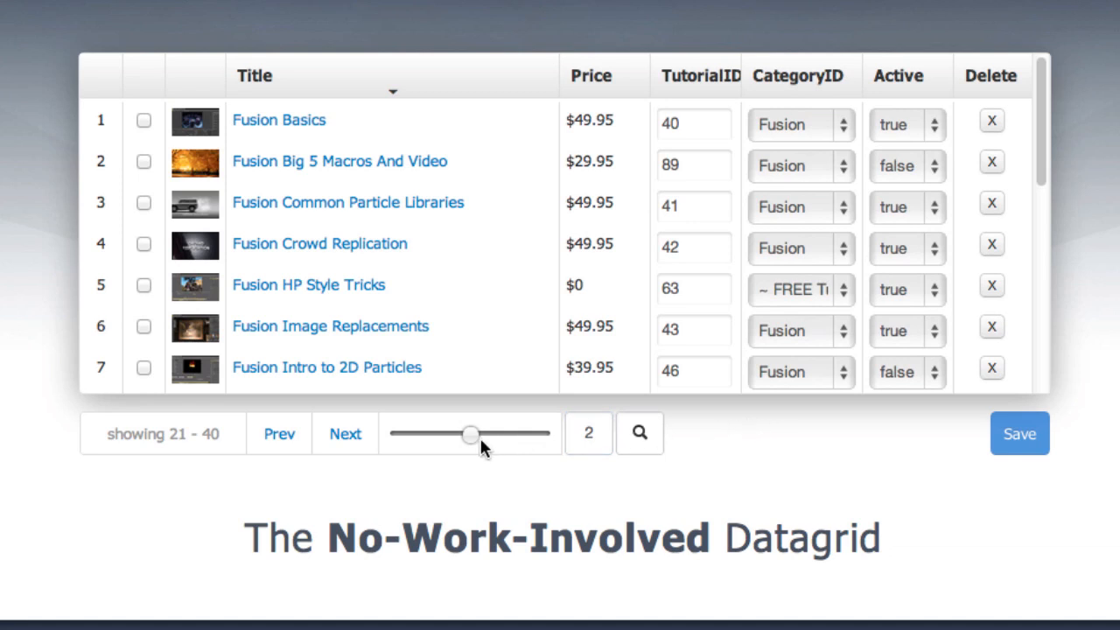
{"action": "mouse_move", "coordinate": [521, 433]}
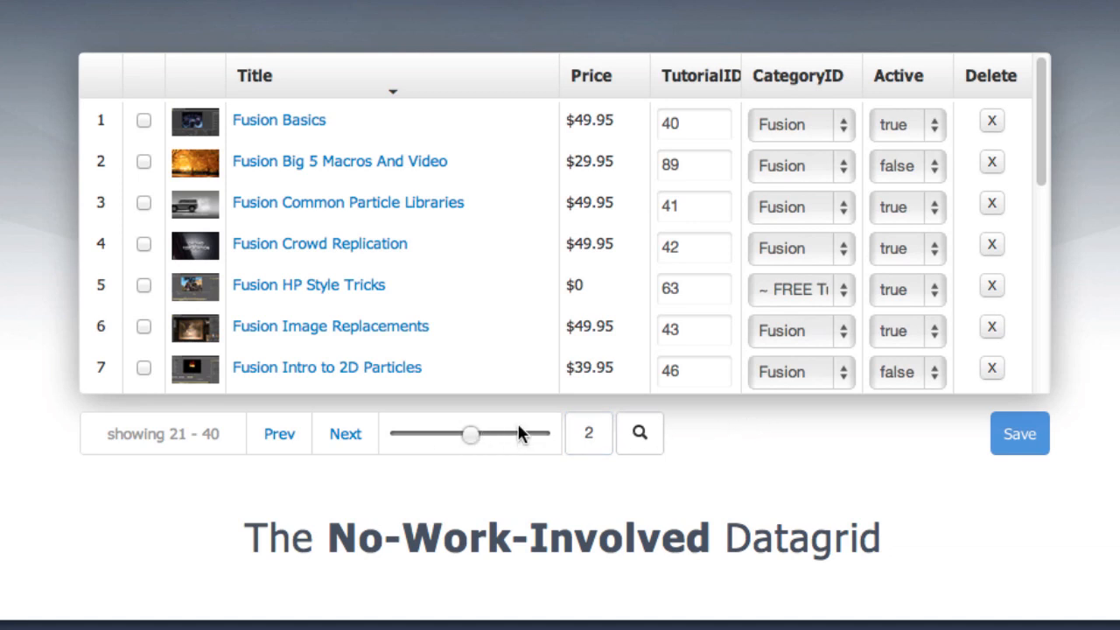
{"action": "mouse_move", "coordinate": [618, 412]}
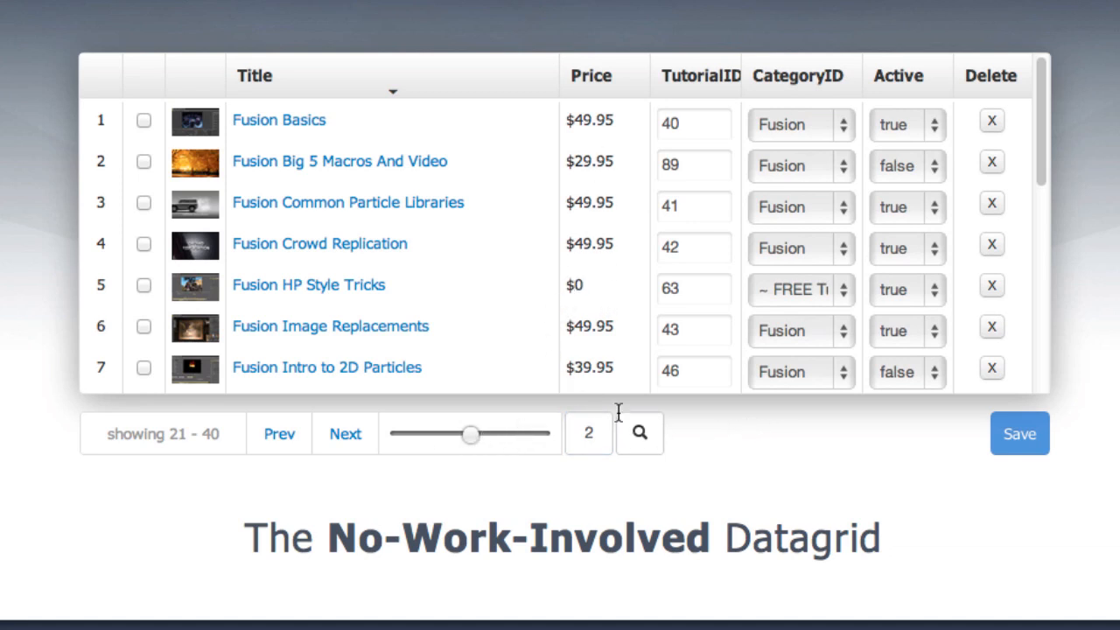
- Search the demo grid for 'fusion', listing records 1–20 from Cinema 4D To Fusion Workflow
{"action": "left_click", "coordinate": [639, 433]}
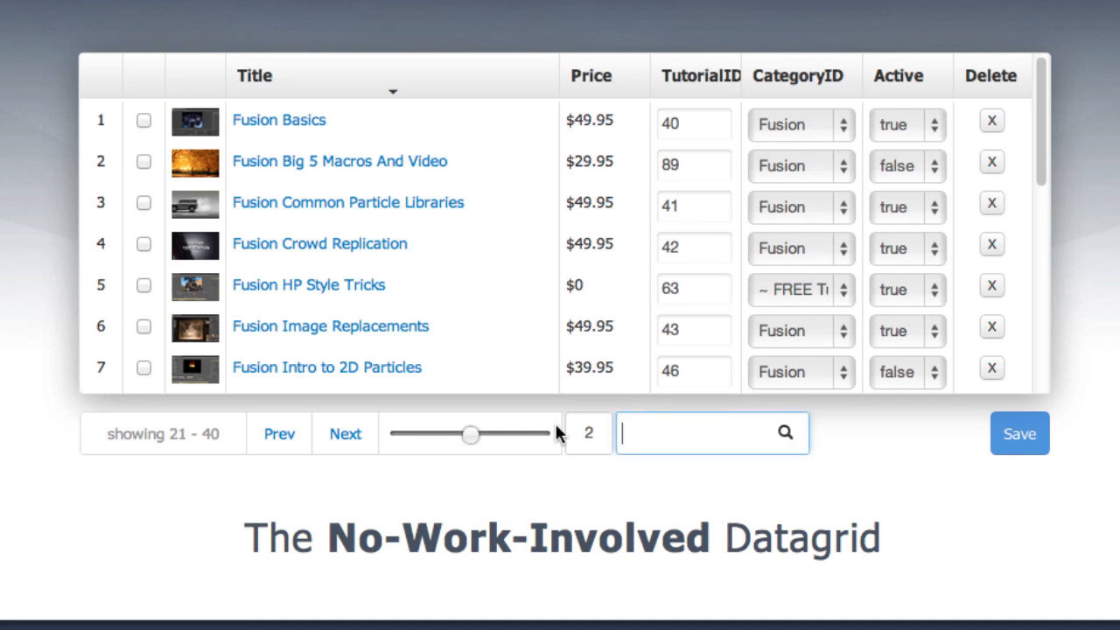
{"action": "type", "text": "fusion"}
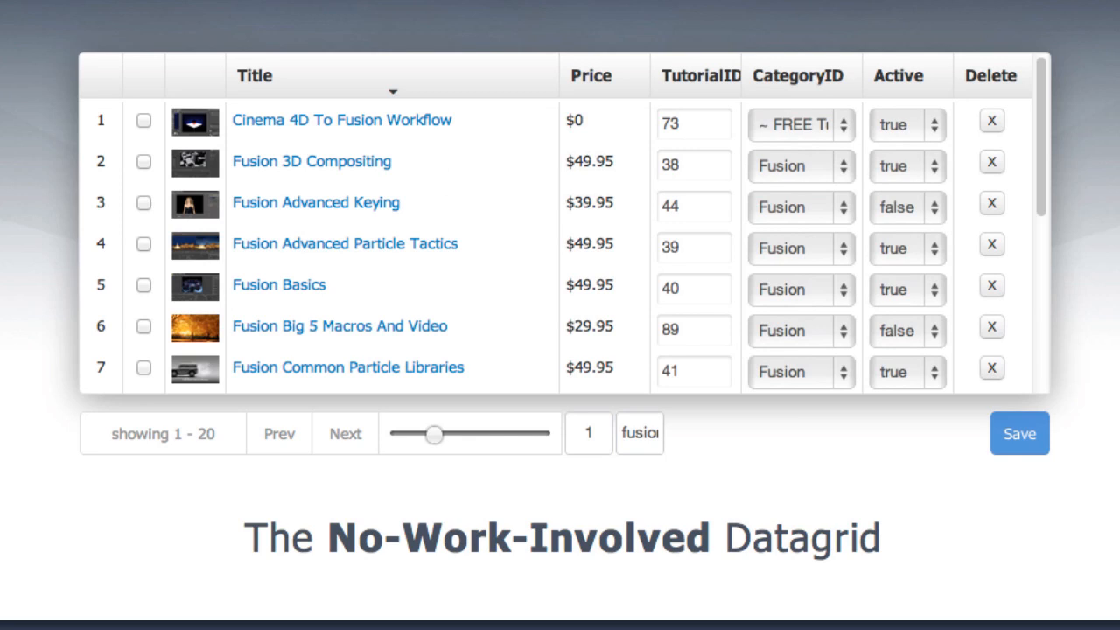
{"action": "left_click", "coordinate": [665, 433]}
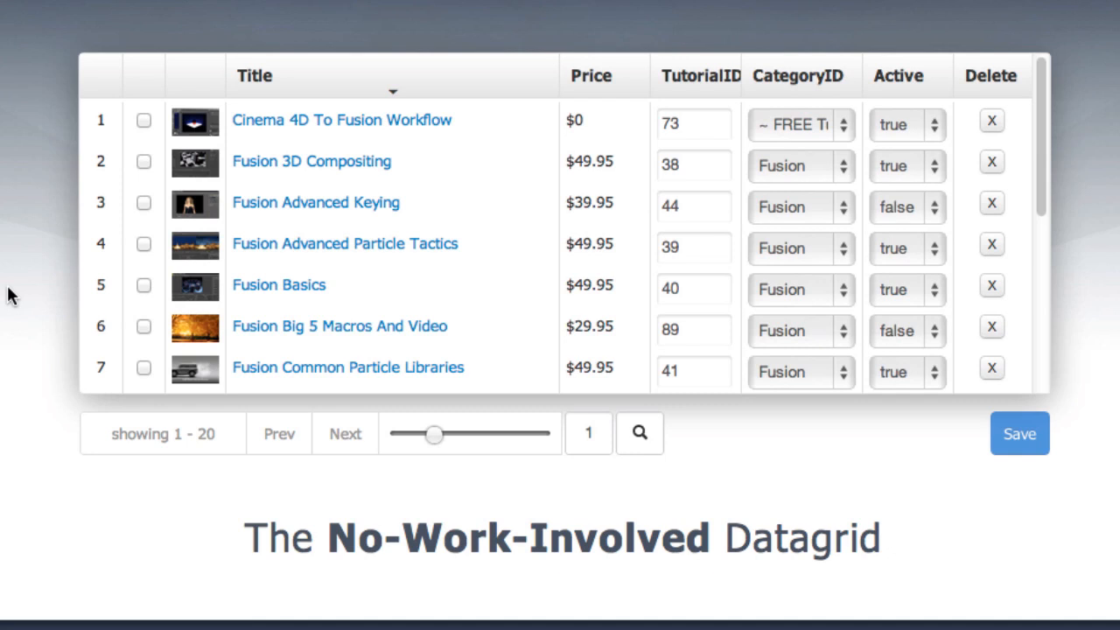
{"action": "mouse_move", "coordinate": [203, 251]}
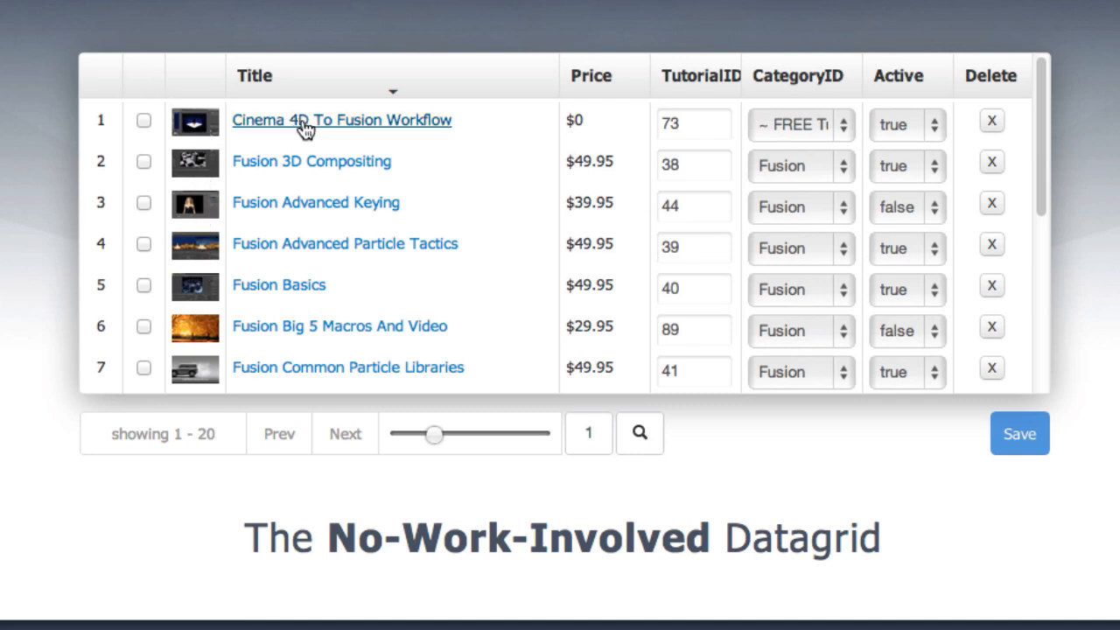
{"action": "mouse_move", "coordinate": [818, 135]}
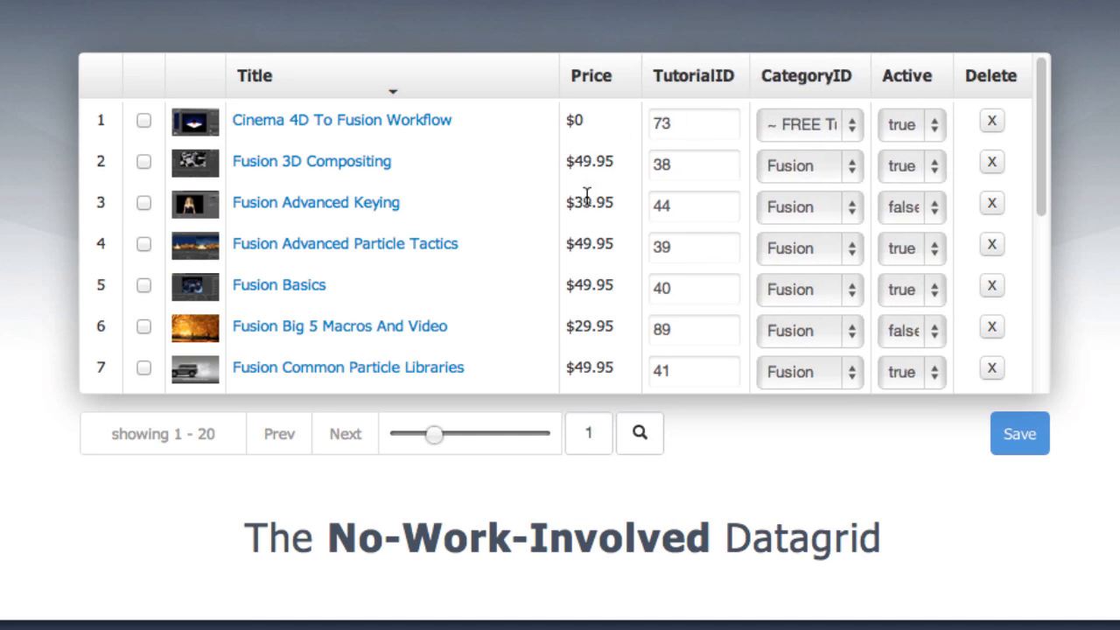
{"action": "mouse_move", "coordinate": [564, 191]}
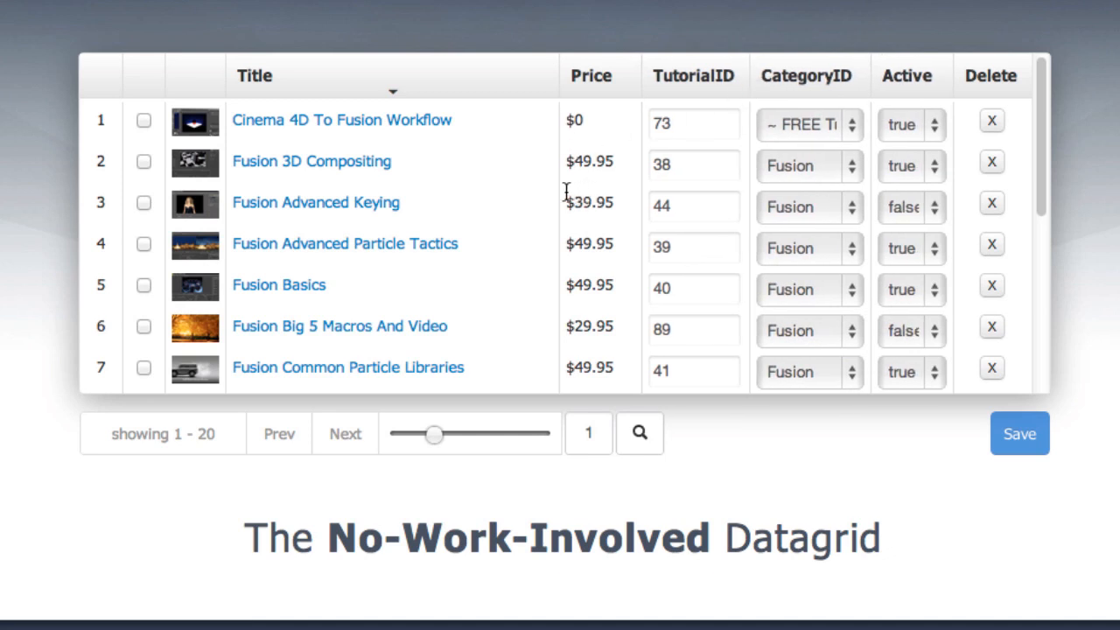
{"action": "mouse_move", "coordinate": [245, 126]}
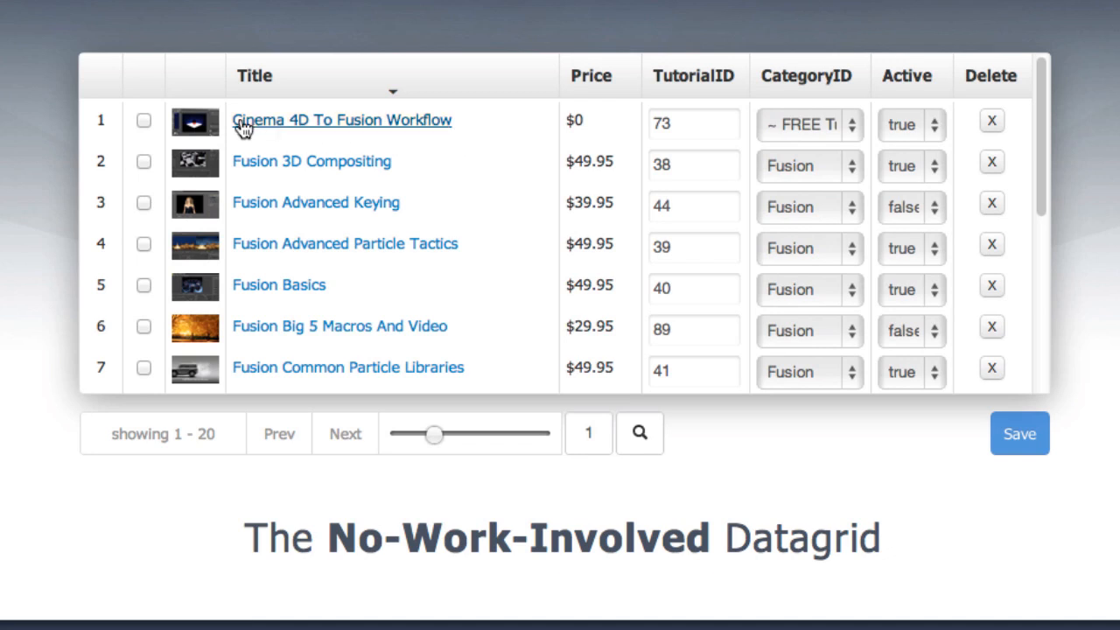
{"action": "left_click", "coordinate": [143, 120]}
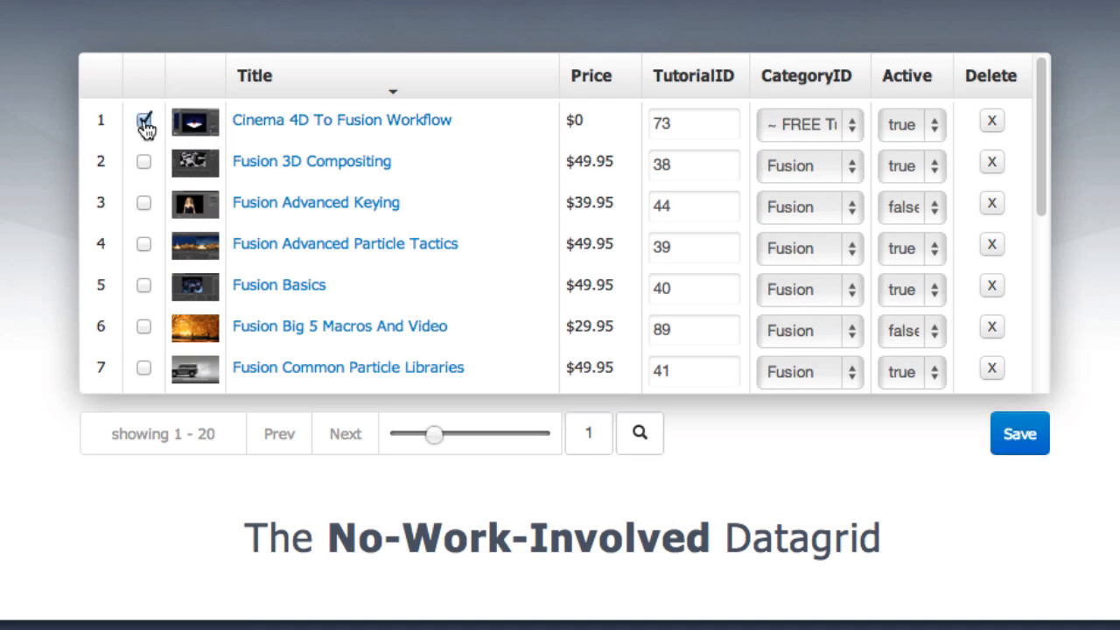
{"action": "left_click", "coordinate": [144, 161]}
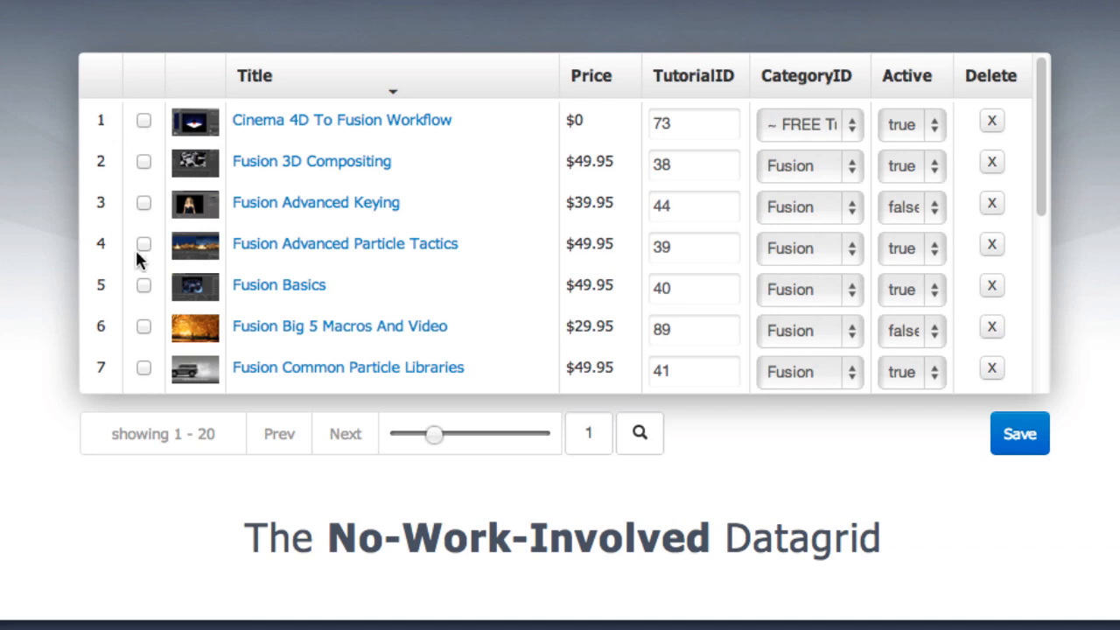
{"action": "mouse_move", "coordinate": [147, 201]}
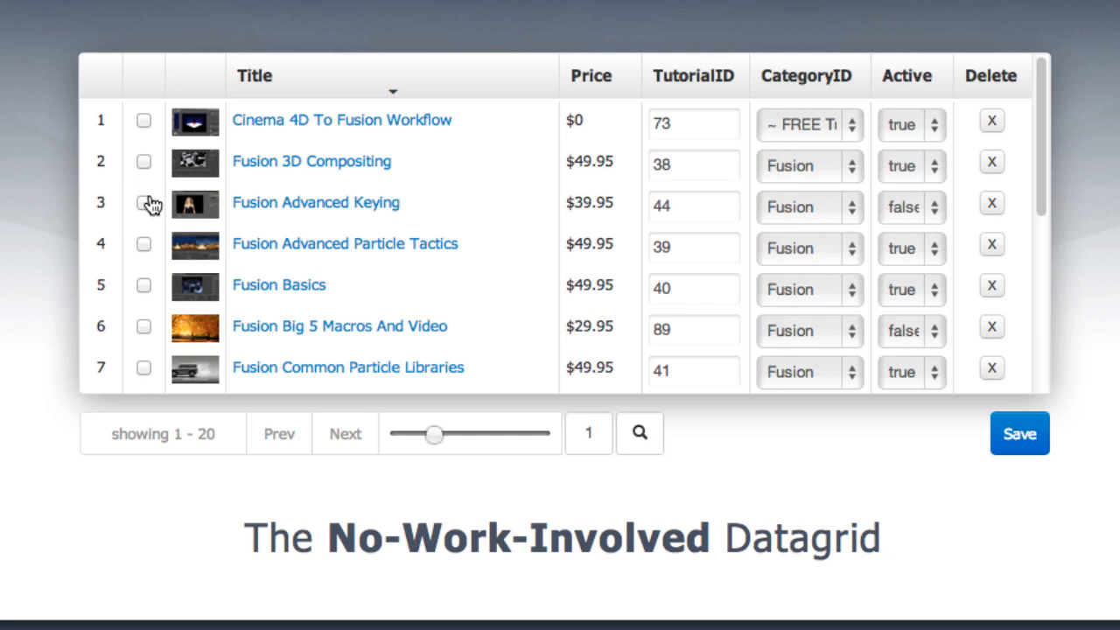
{"action": "mouse_move", "coordinate": [172, 199]}
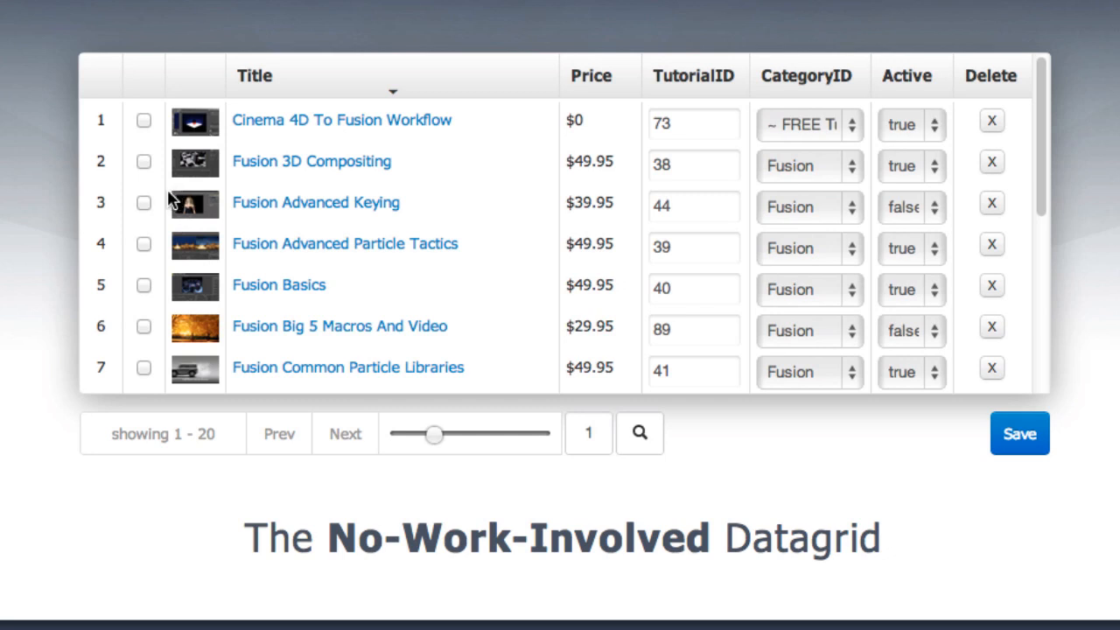
{"action": "mouse_move", "coordinate": [393, 171]}
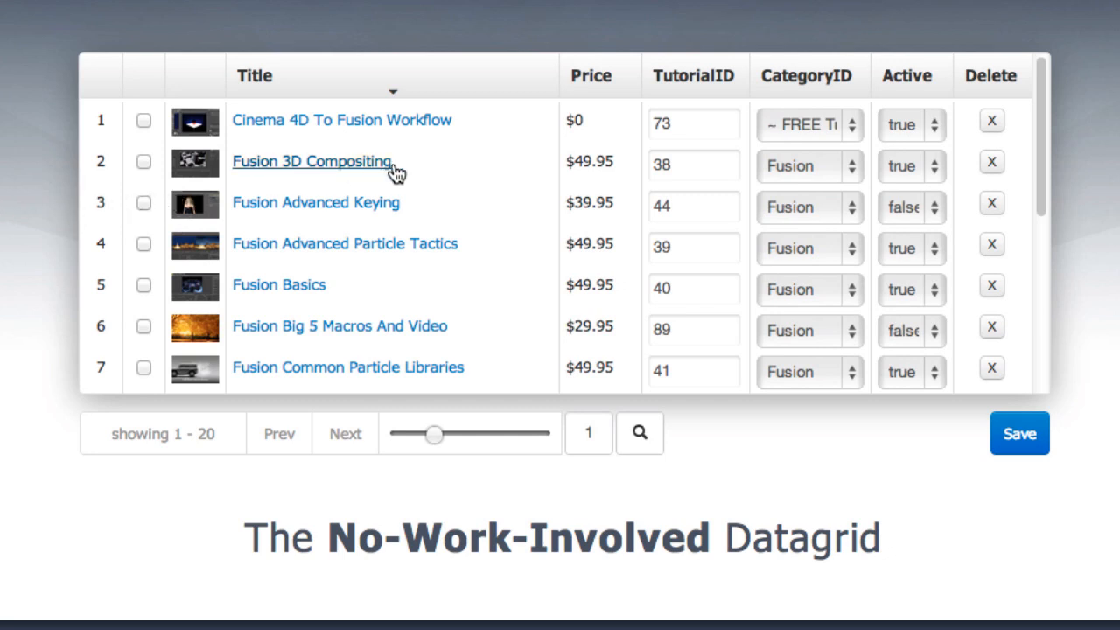
{"action": "mouse_move", "coordinate": [535, 177]}
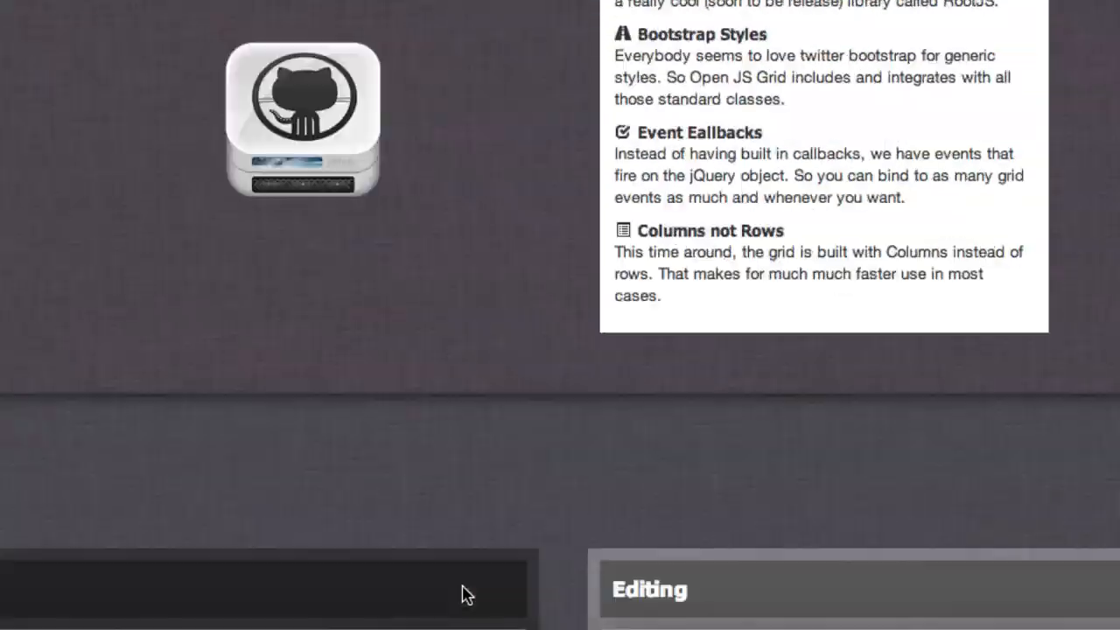
- Bring the Custom Callbacks and Row Numbering with Checkboxes examples and their code into view
{"action": "scroll", "scroll_direction": "down", "scroll_amount": 3}
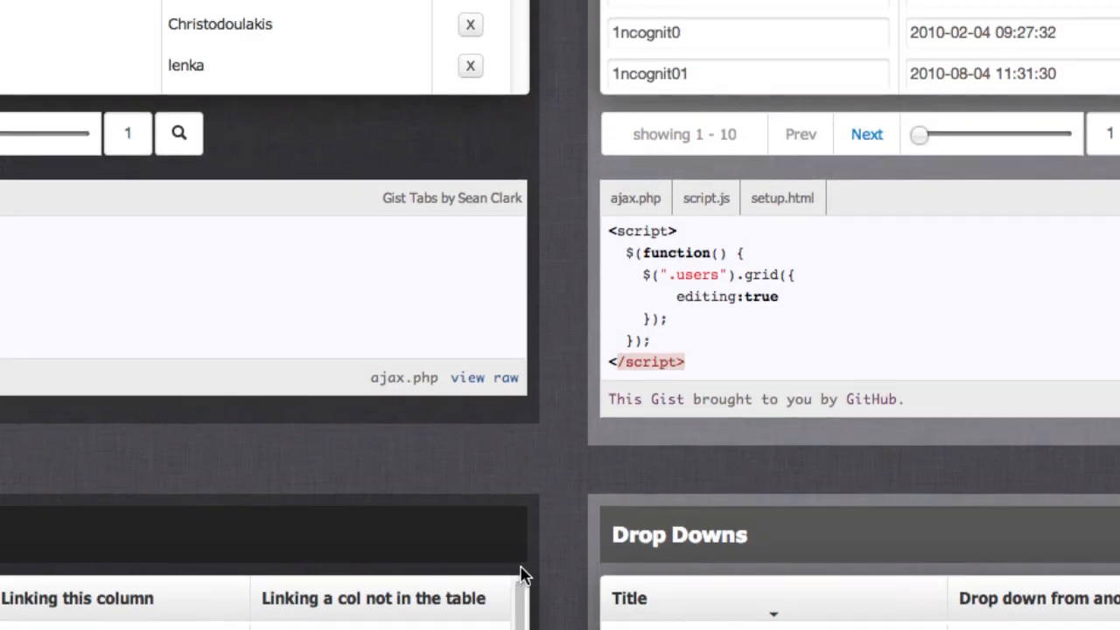
{"action": "scroll", "scroll_direction": "down", "scroll_amount": 3}
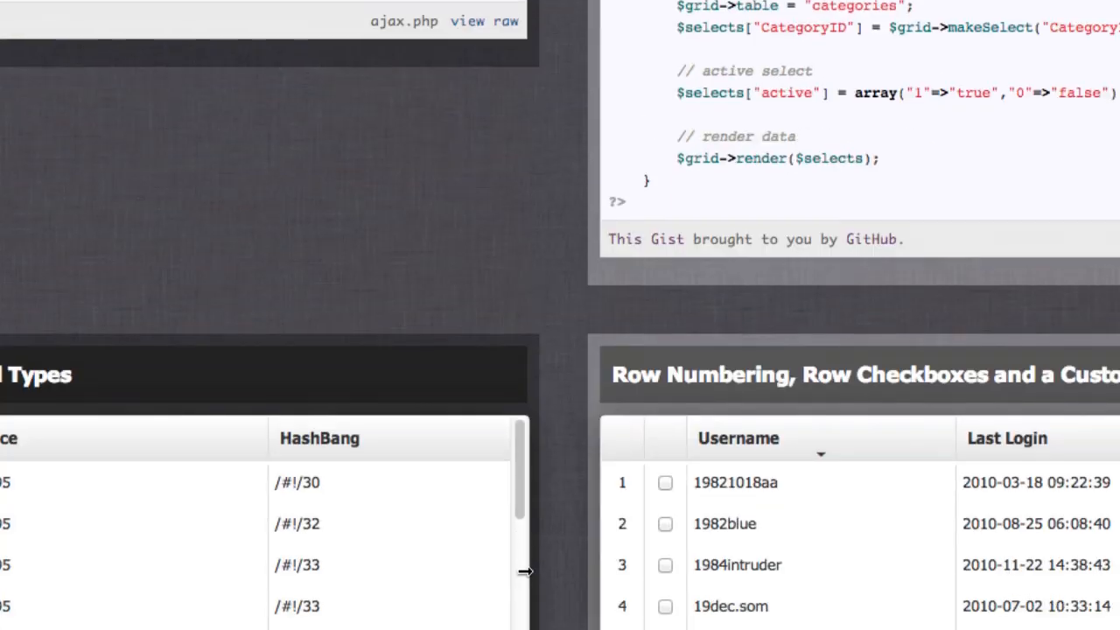
{"action": "scroll", "scroll_direction": "down", "scroll_amount": 3}
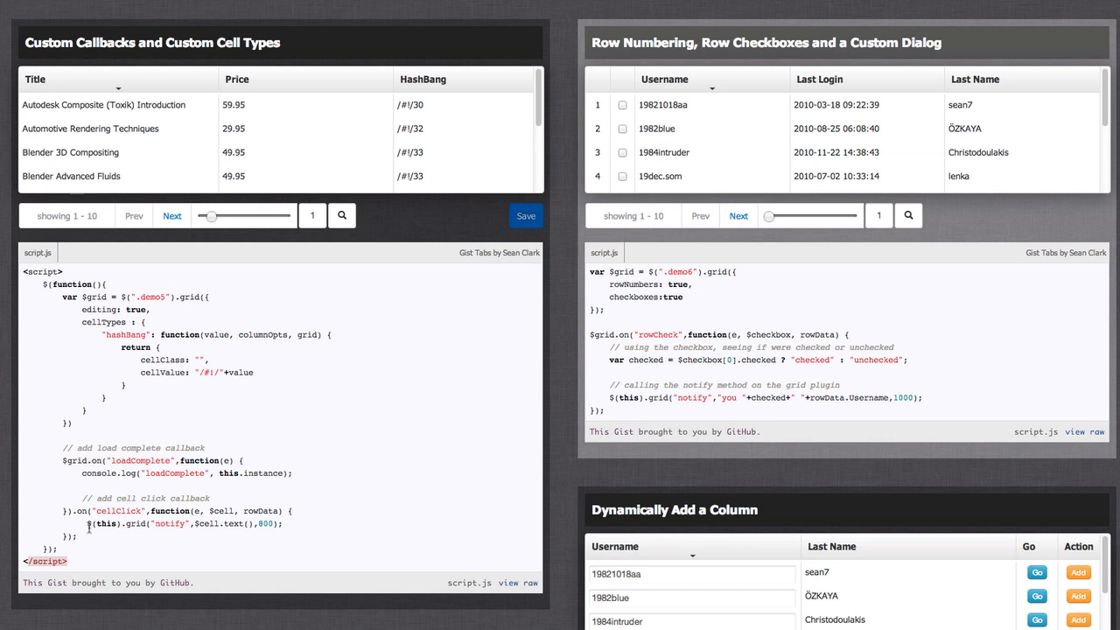
{"action": "left_click", "coordinate": [410, 128]}
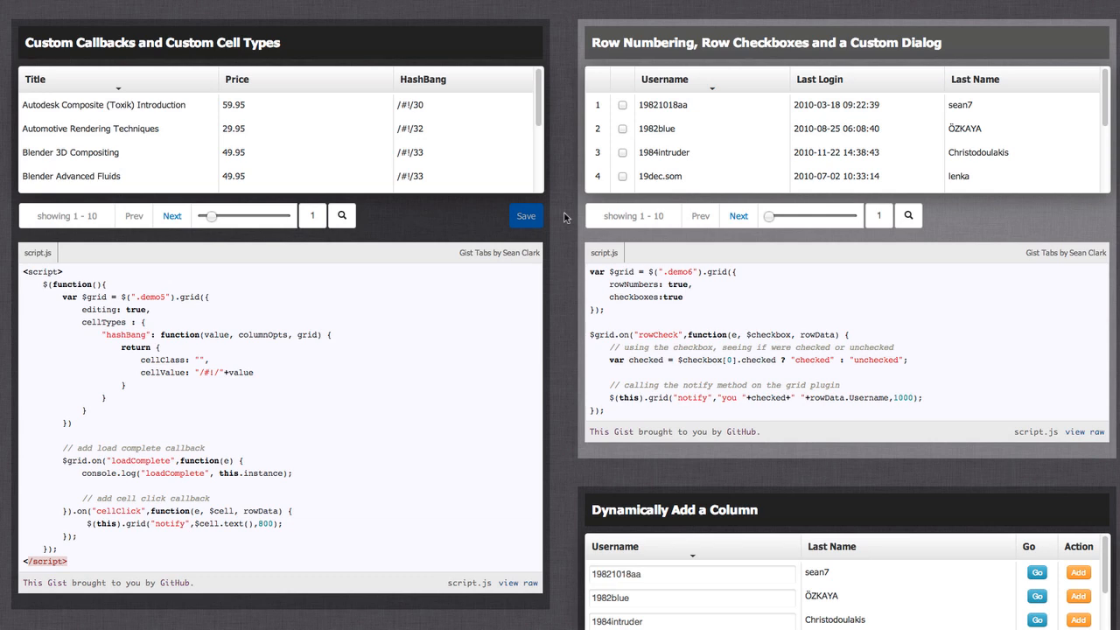
- In Dynamically Add a Column, raise the 1982blue row's sample alert and dismiss it
{"action": "scroll", "scroll_direction": "down", "scroll_amount": 3}
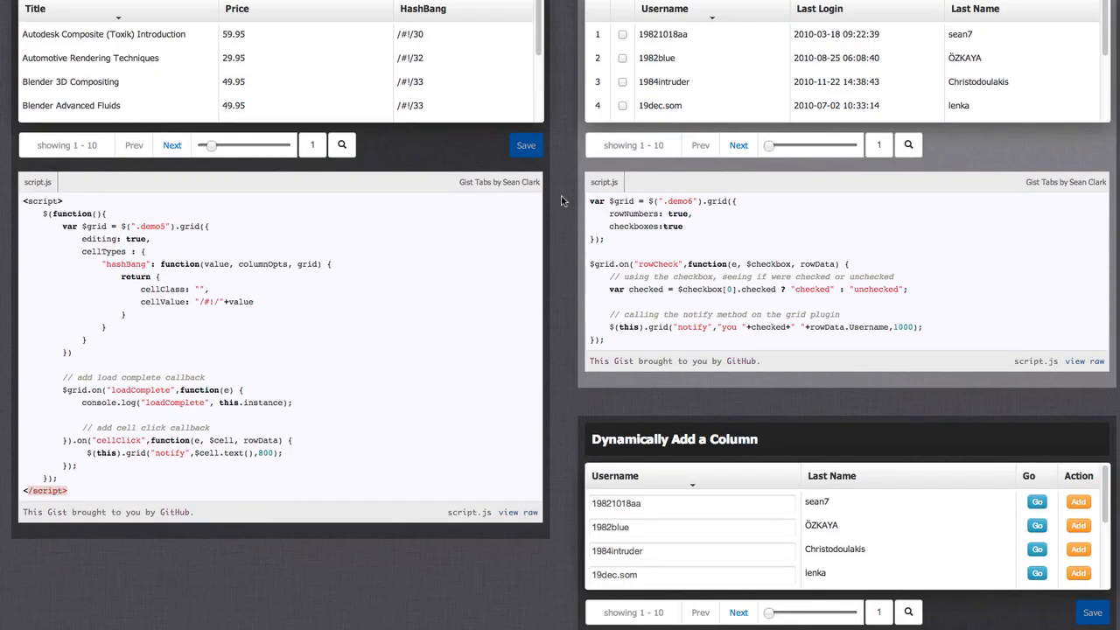
{"action": "scroll", "scroll_direction": "down", "scroll_amount": 3}
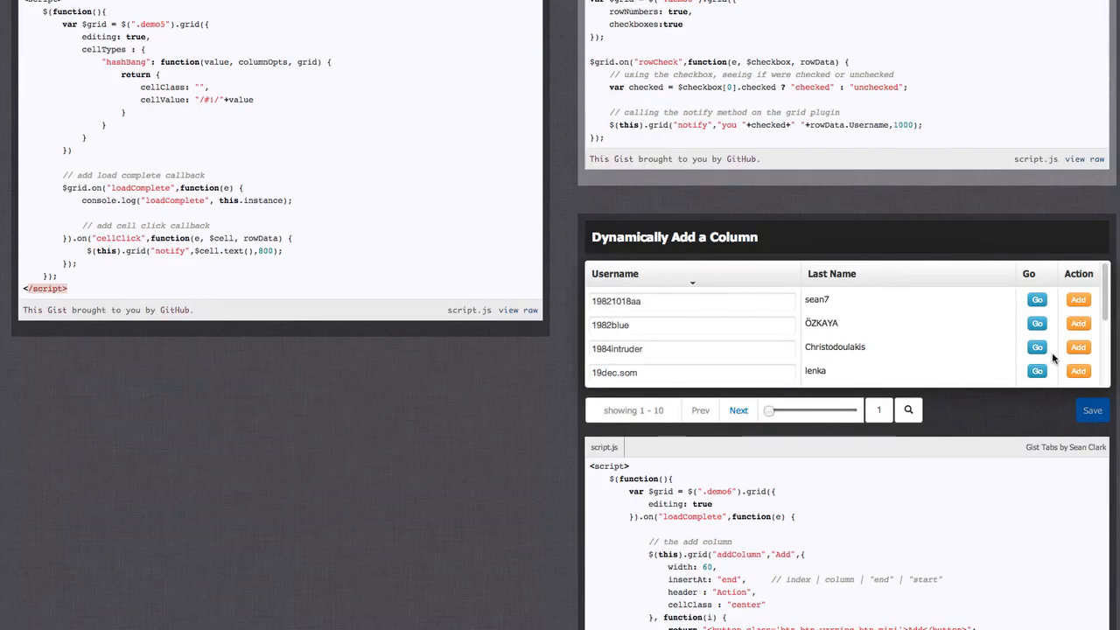
{"action": "mouse_move", "coordinate": [1069, 310]}
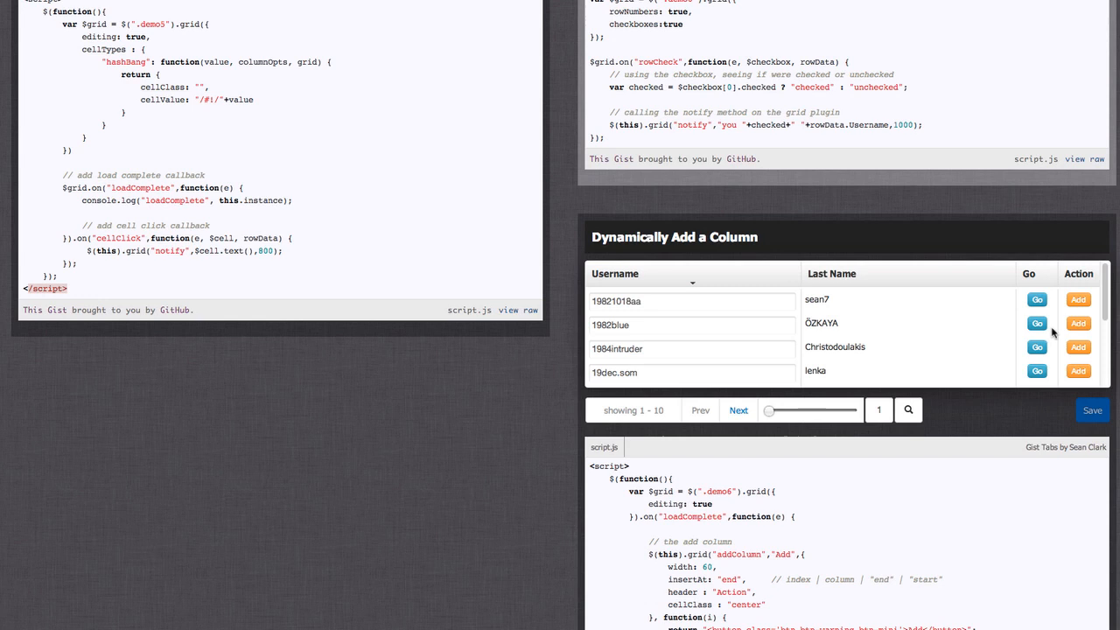
{"action": "left_click", "coordinate": [1037, 323]}
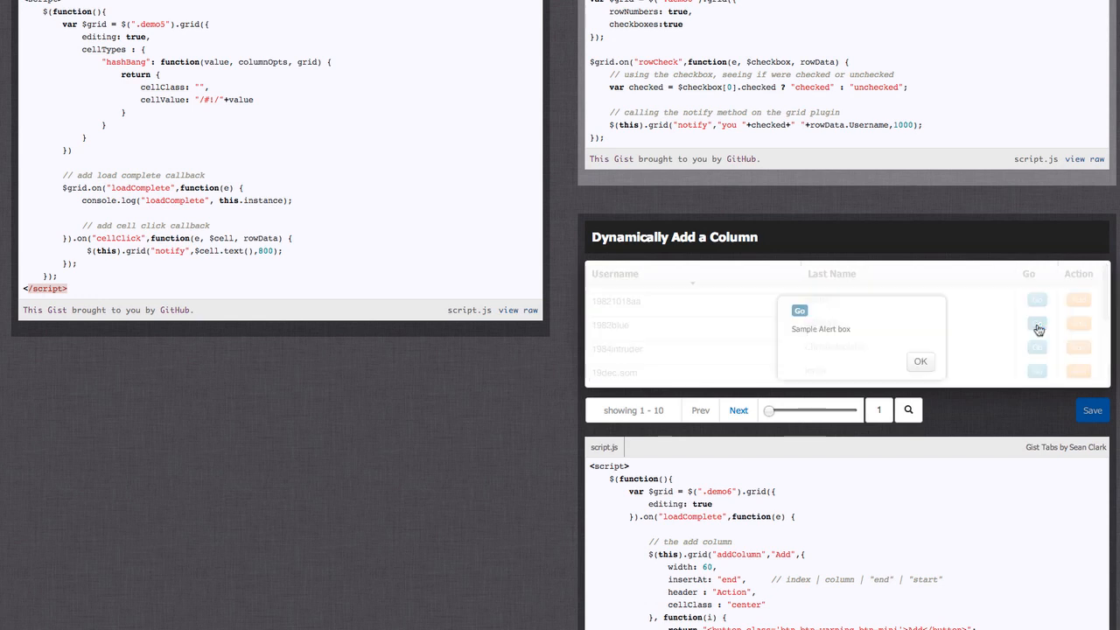
{"action": "left_click", "coordinate": [919, 362]}
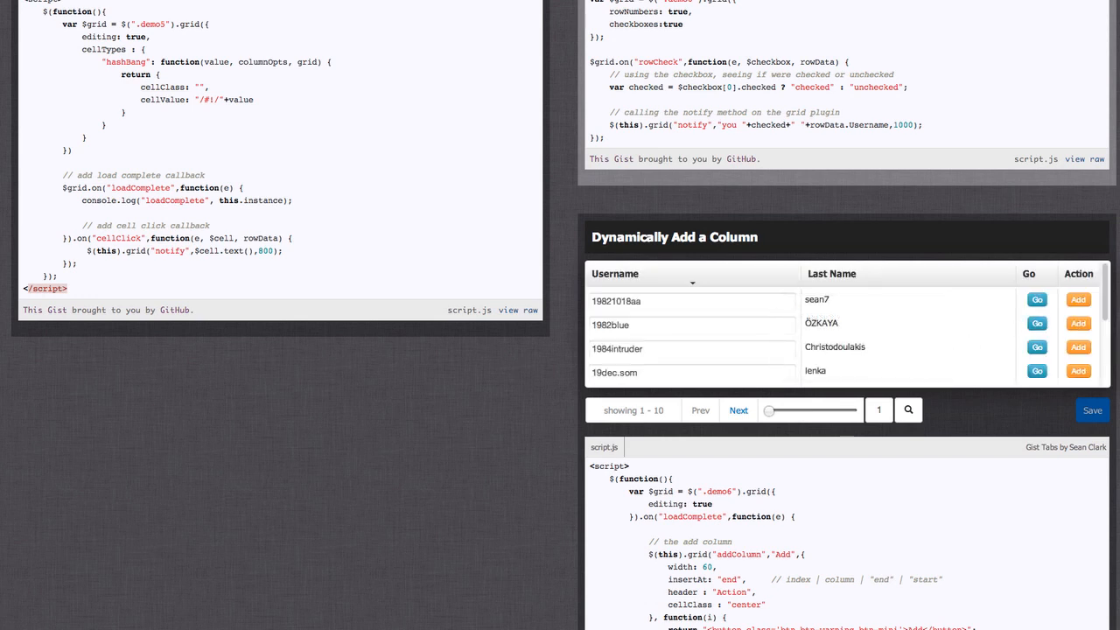
- Scroll down past the API tables, then back up to the top demo grid
{"action": "scroll", "scroll_direction": "down", "scroll_amount": 3}
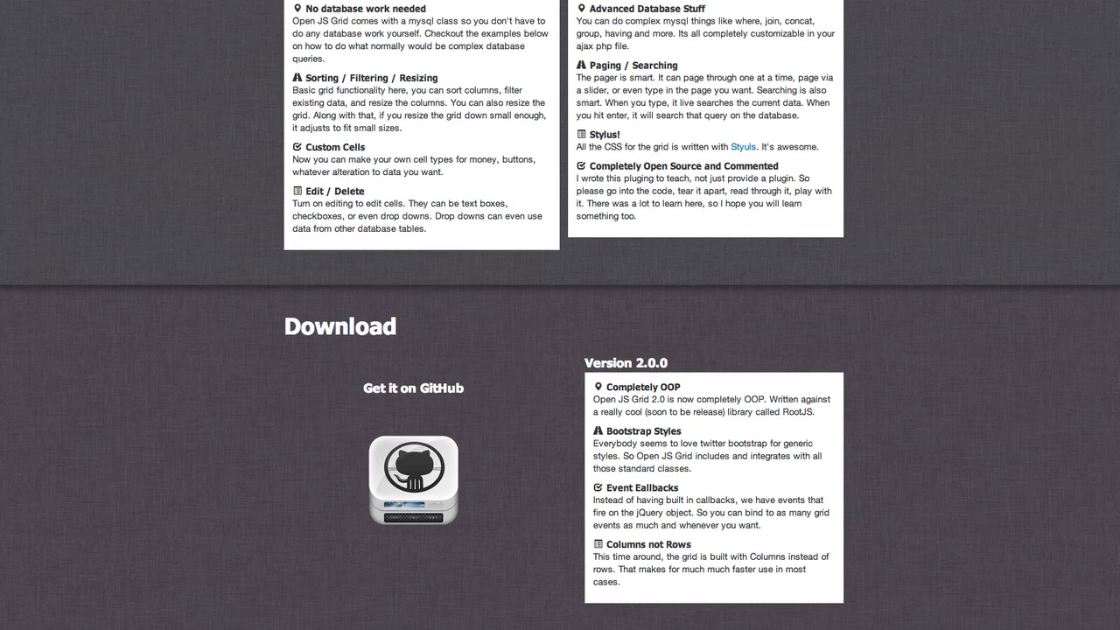
{"action": "mouse_move", "coordinate": [573, 340]}
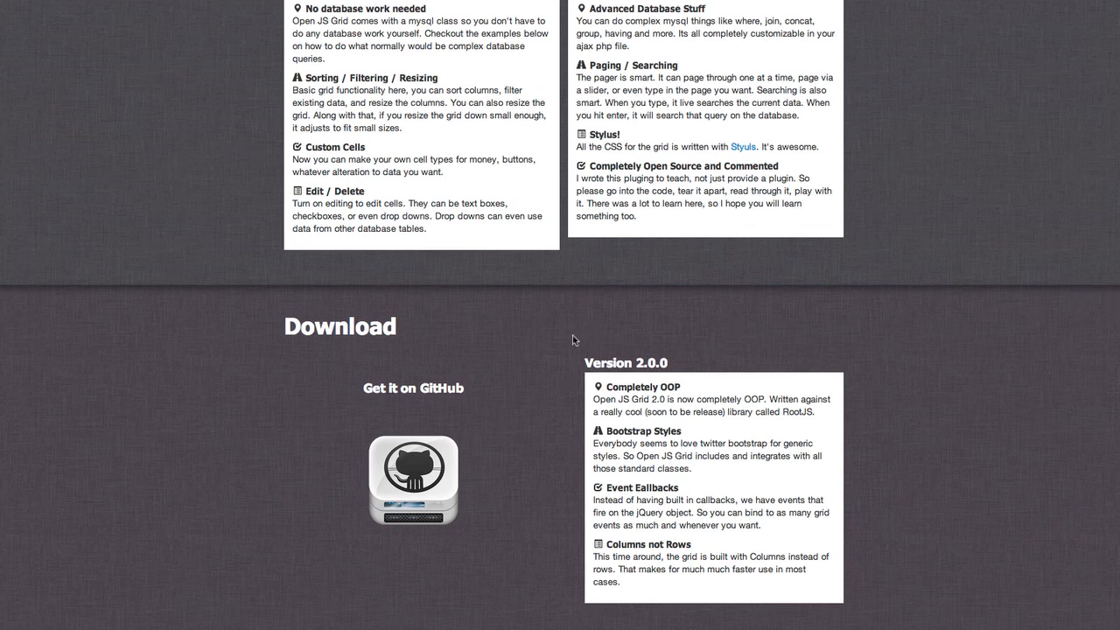
{"action": "scroll", "scroll_direction": "up", "scroll_amount": 3}
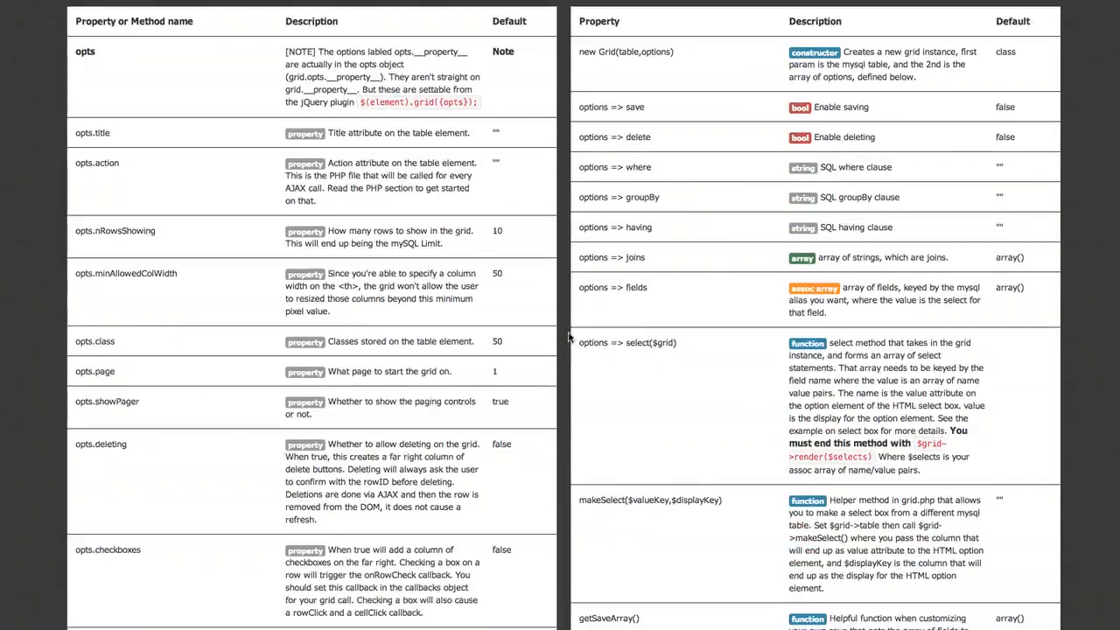
{"action": "scroll", "scroll_direction": "down", "scroll_amount": 3}
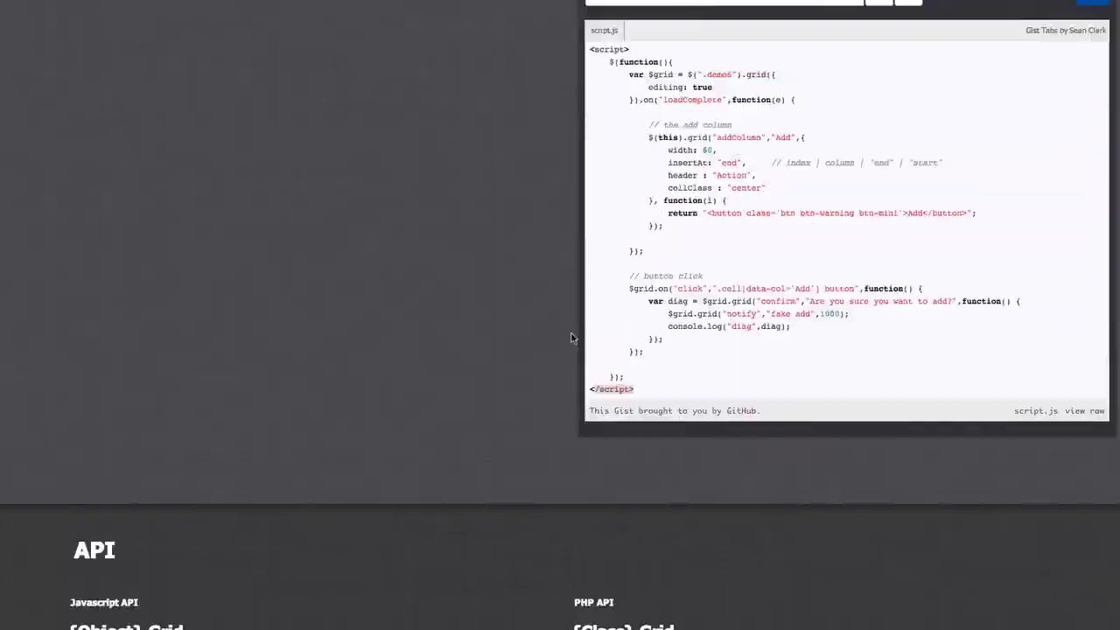
{"action": "scroll", "scroll_direction": "up", "scroll_amount": 3}
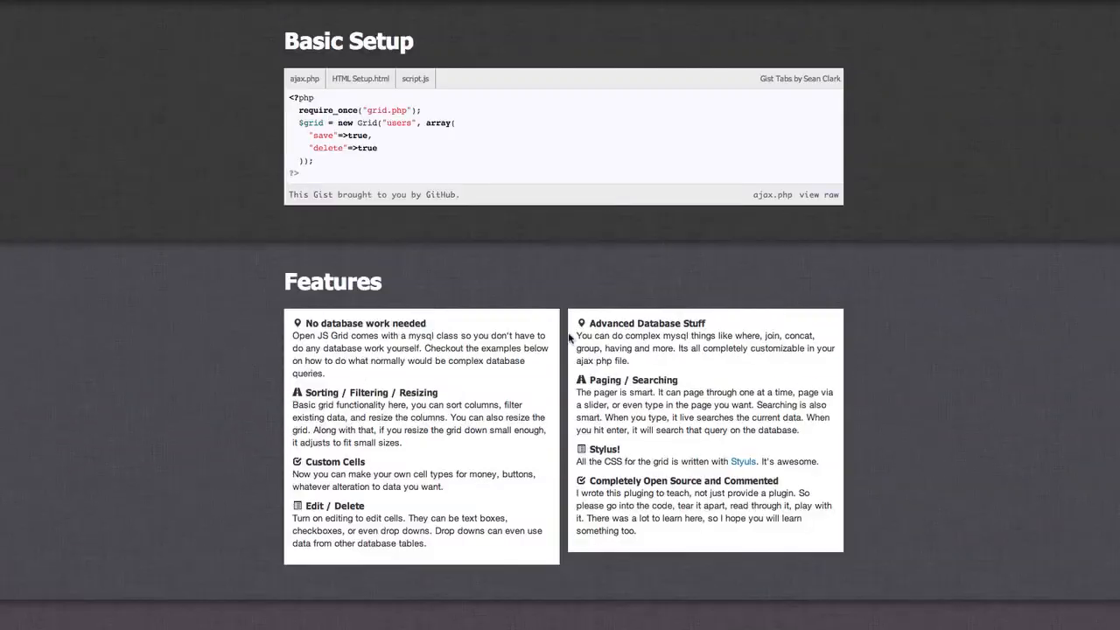
{"action": "scroll", "scroll_direction": "up", "scroll_amount": 3}
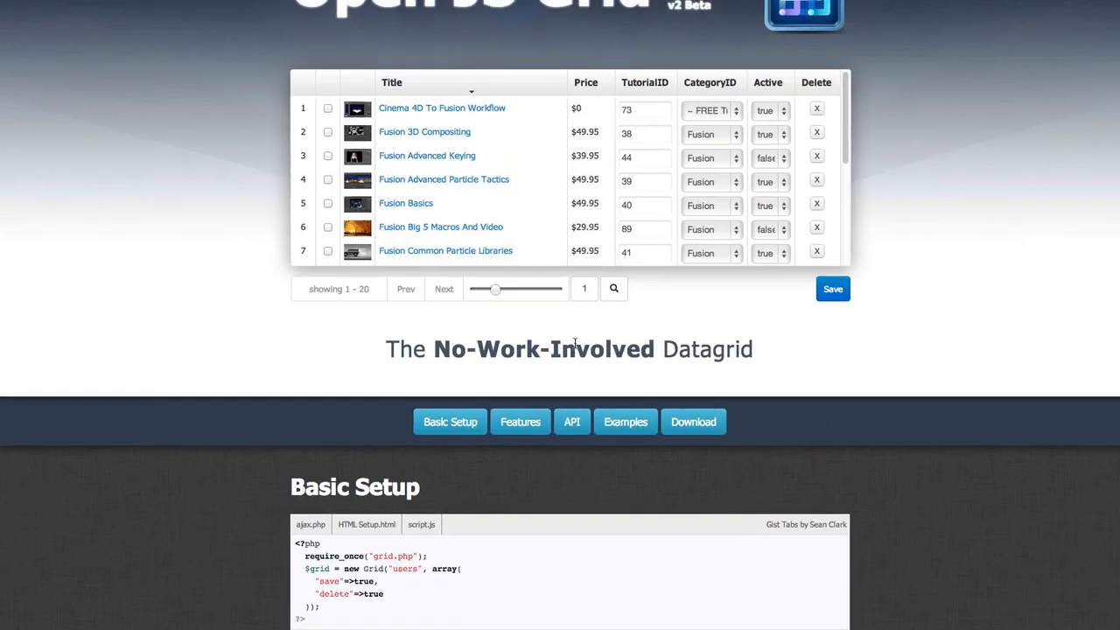
{"action": "scroll", "scroll_direction": "up", "scroll_amount": 3}
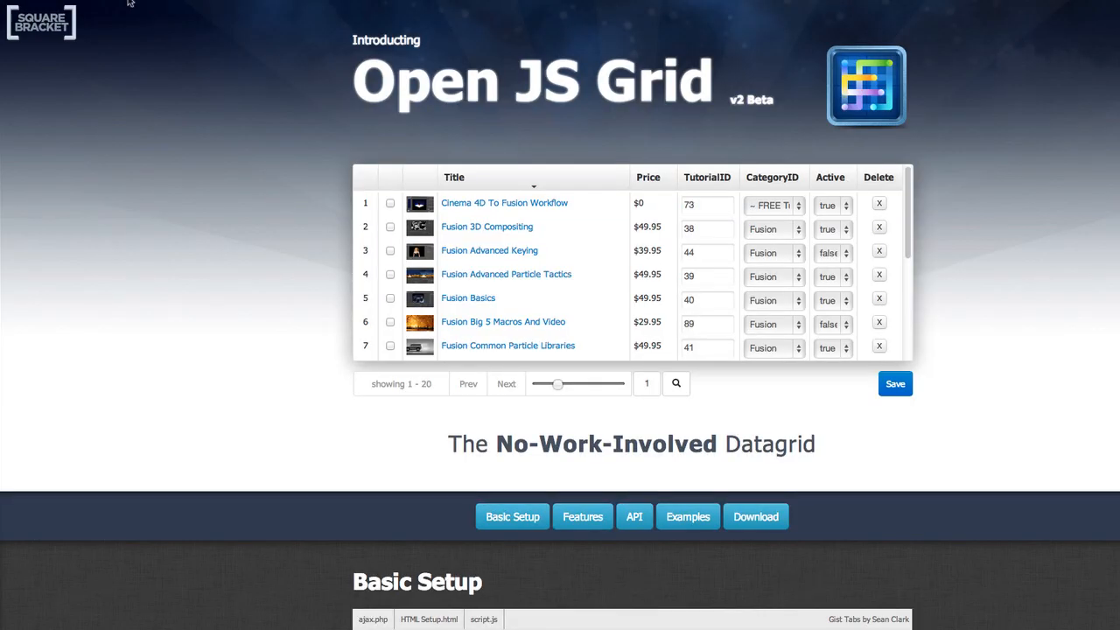
{"action": "scroll", "scroll_direction": "down", "scroll_amount": 3}
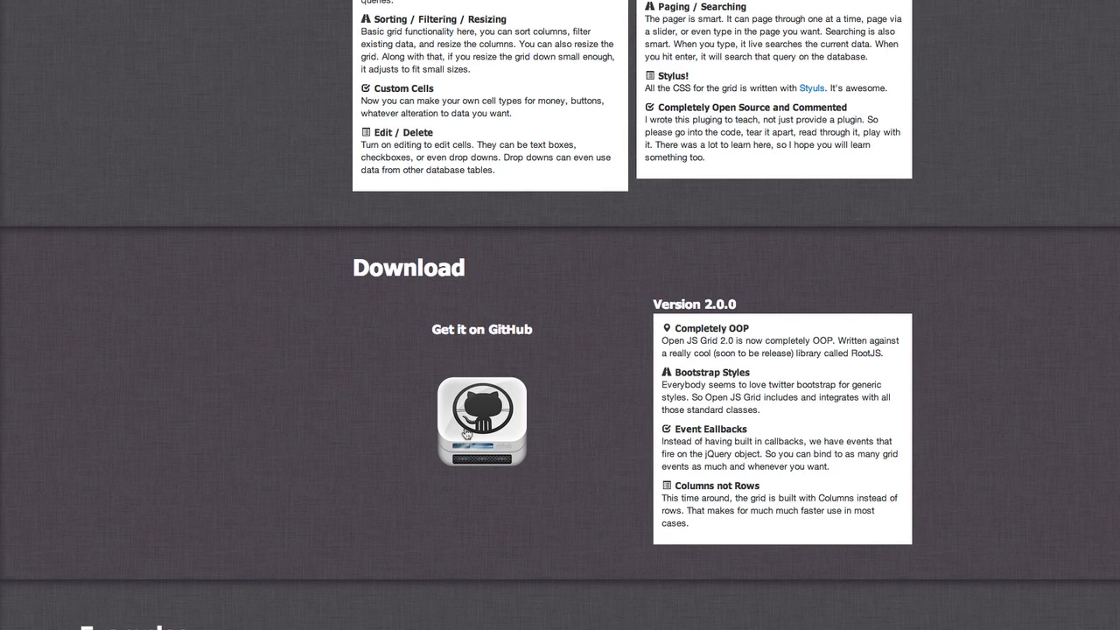
{"action": "mouse_move", "coordinate": [379, 429]}
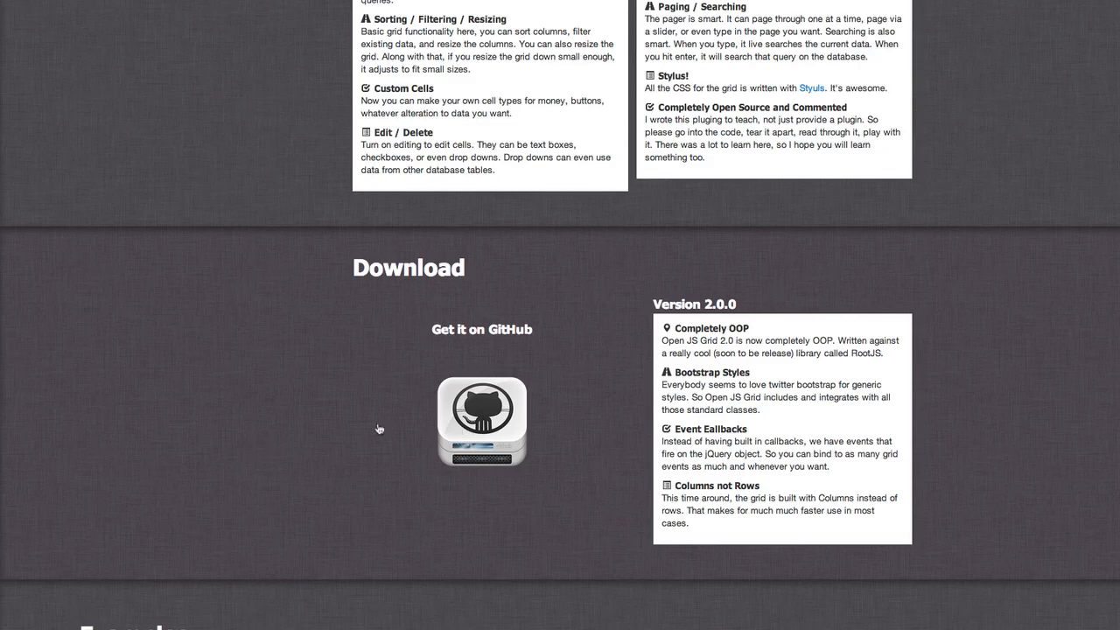